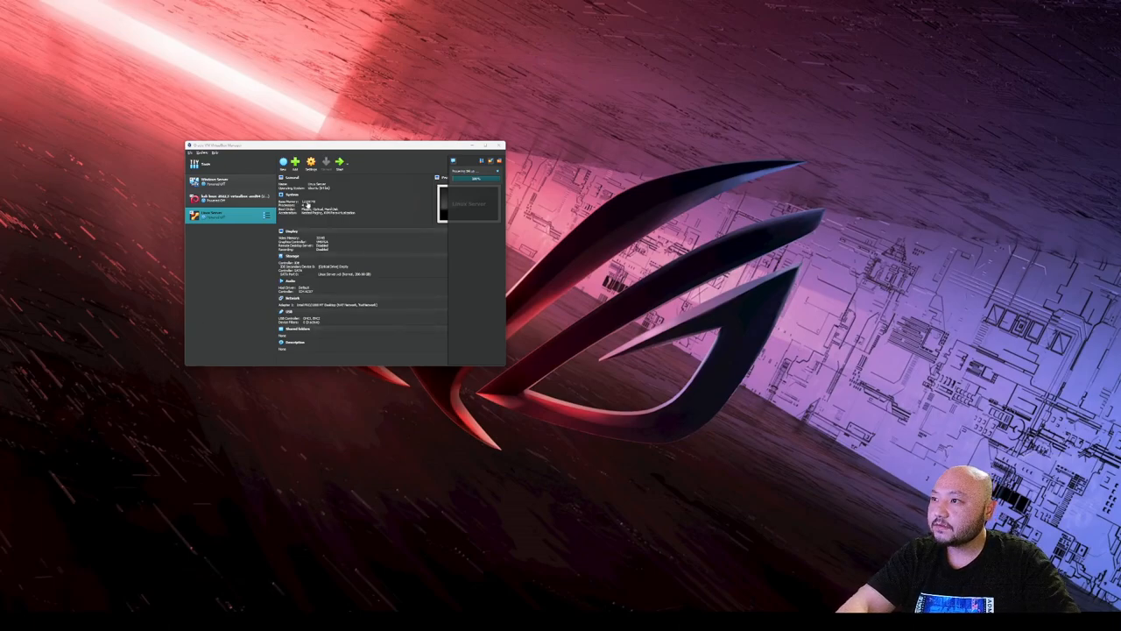
Name a new Ubuntu virtual machine and select the ubuntu-22.04 desktop ISO image
click(283, 162)
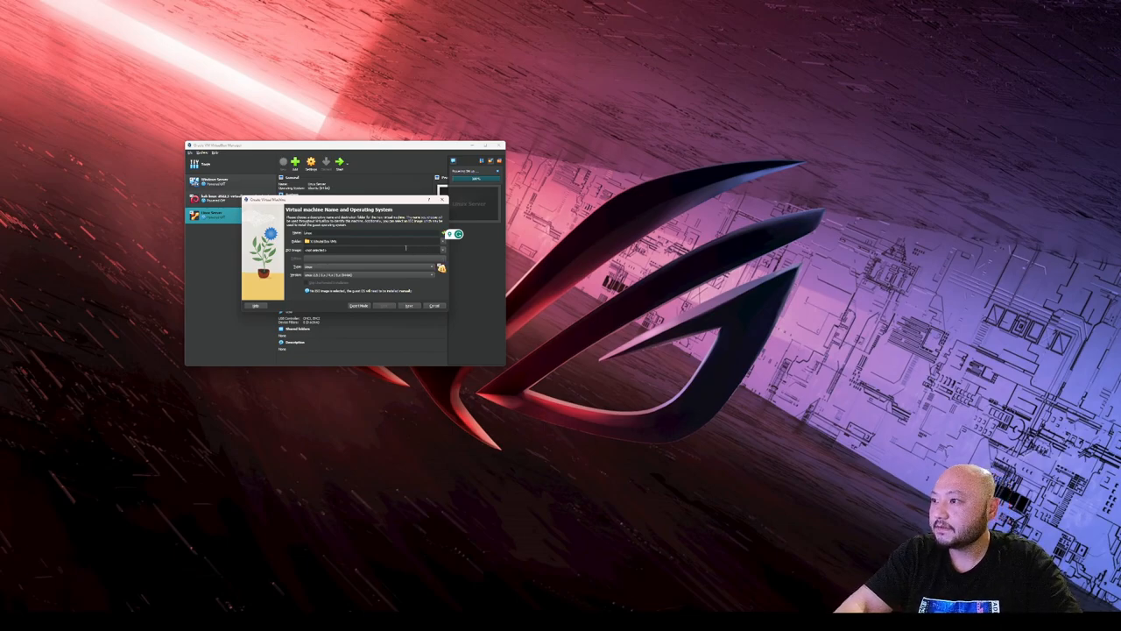
click(442, 267)
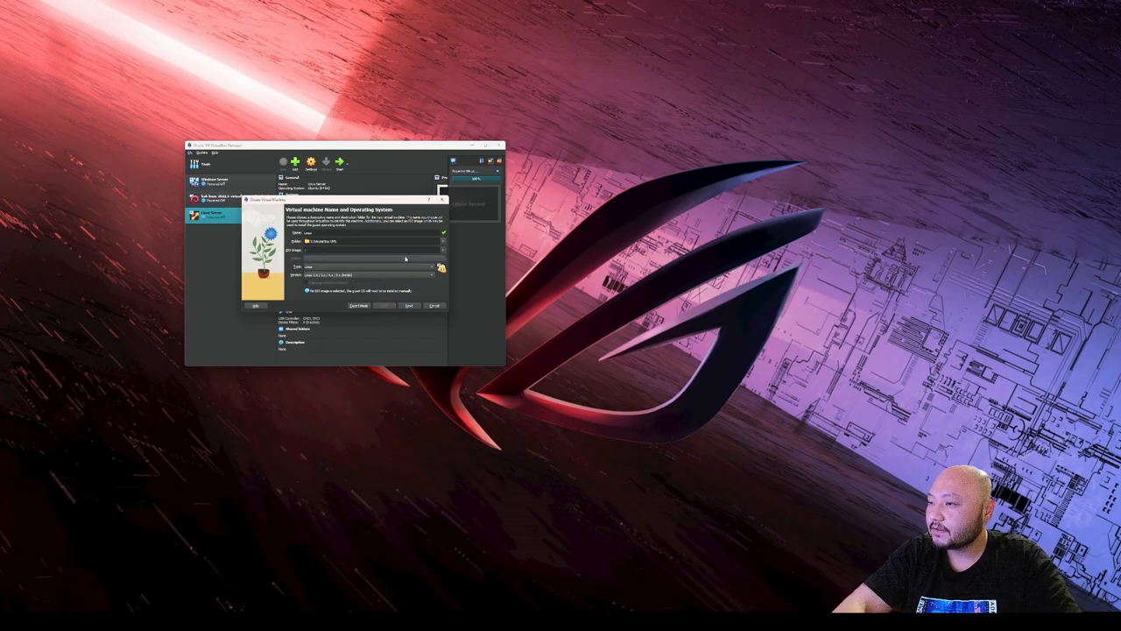
click(443, 266)
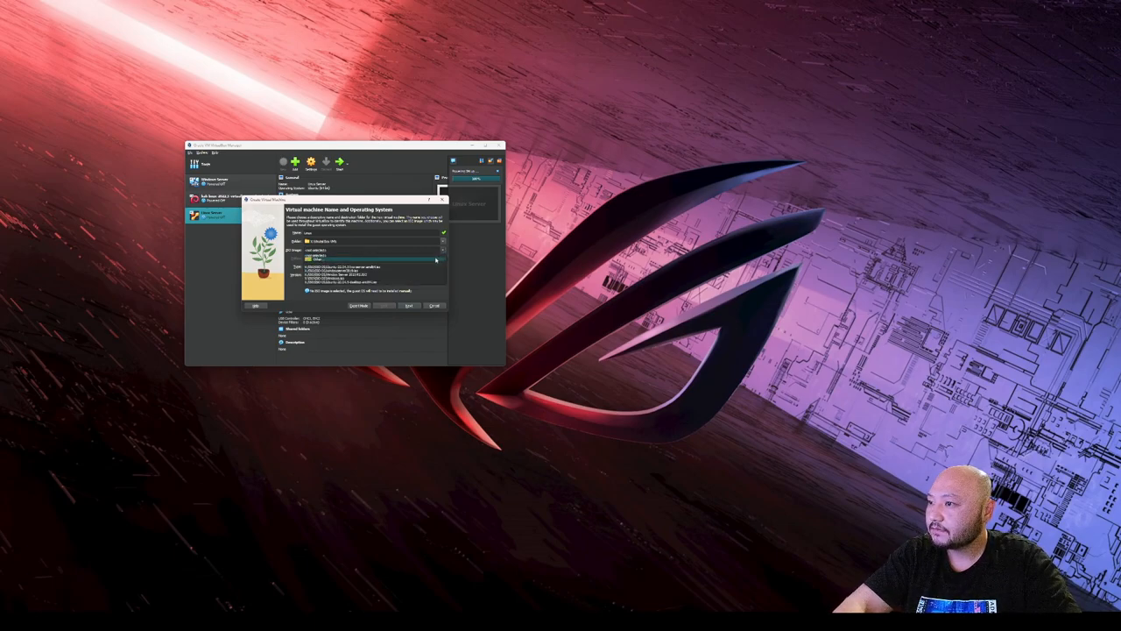
click(443, 250)
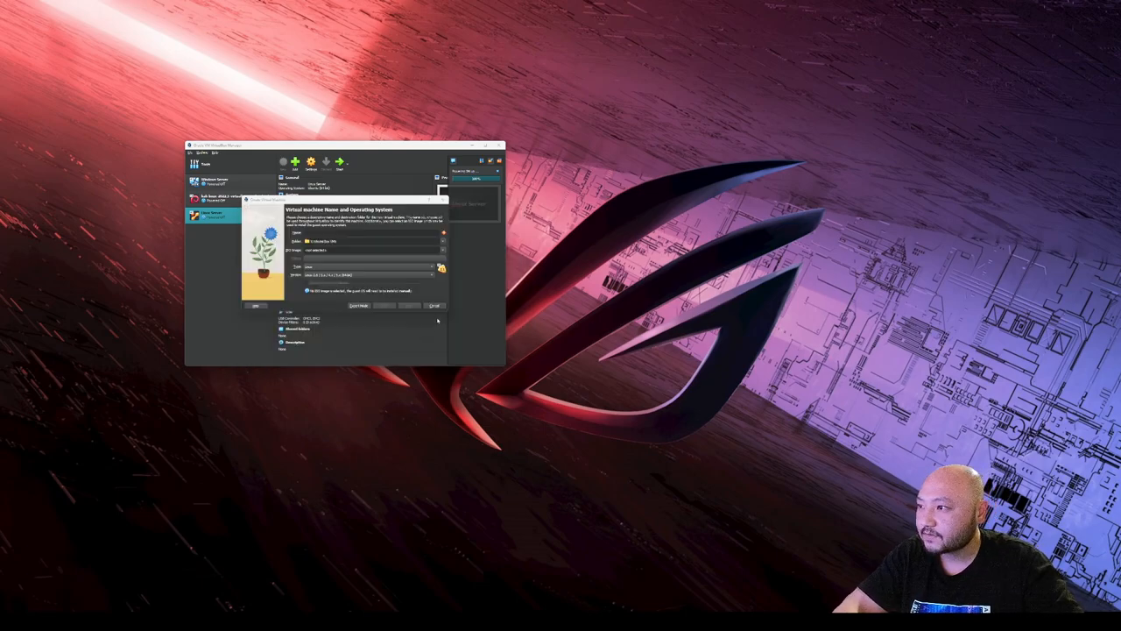
click(443, 266)
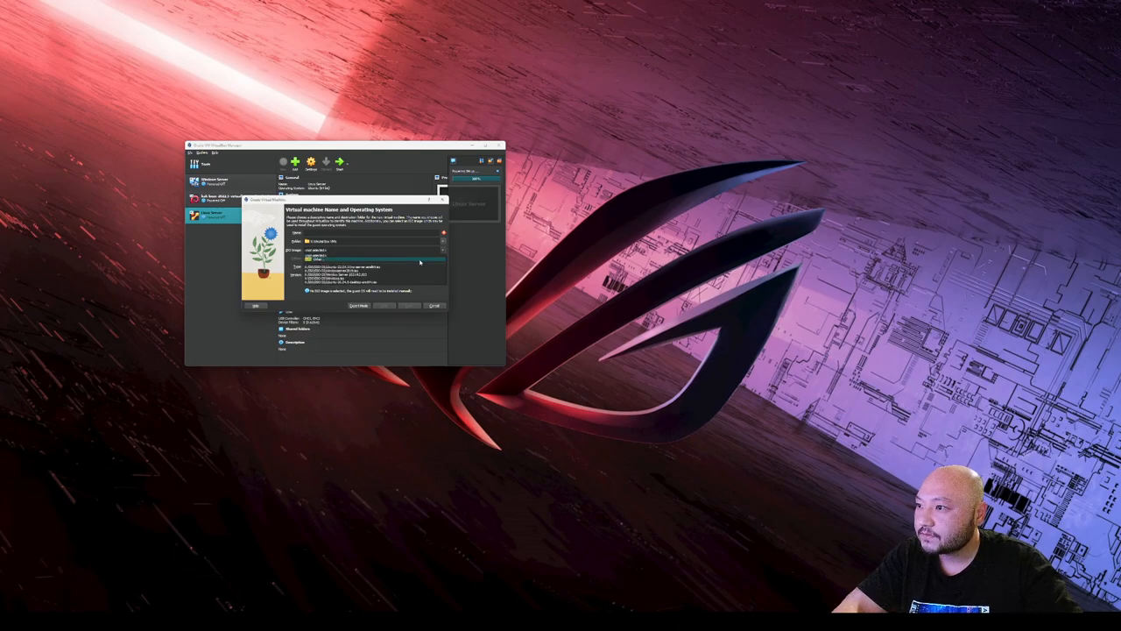
click(444, 250)
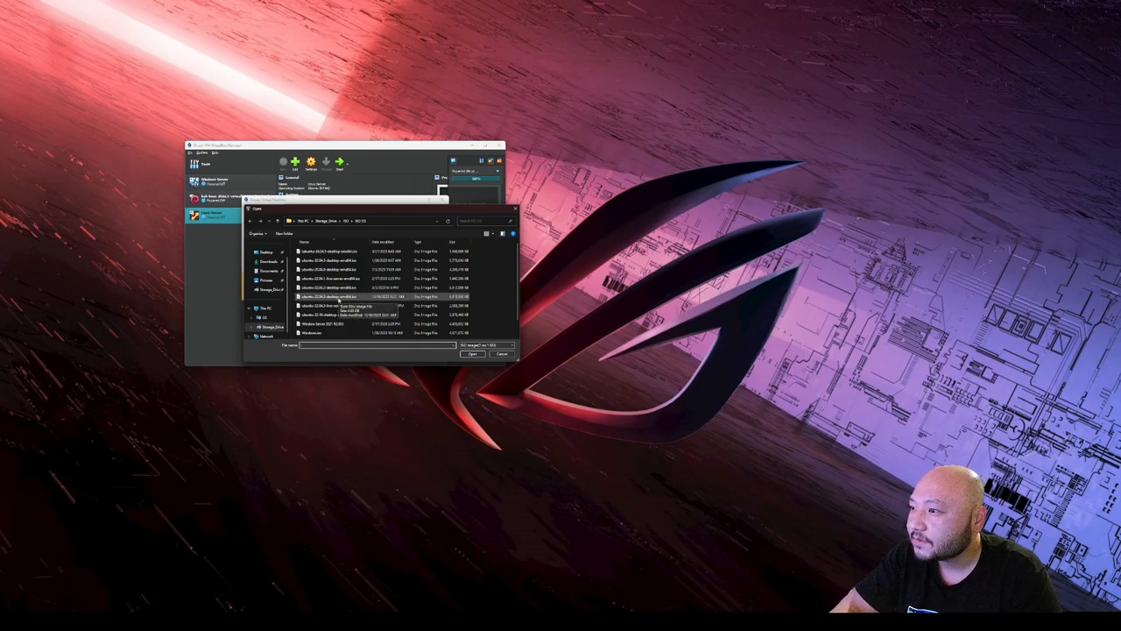
click(333, 296)
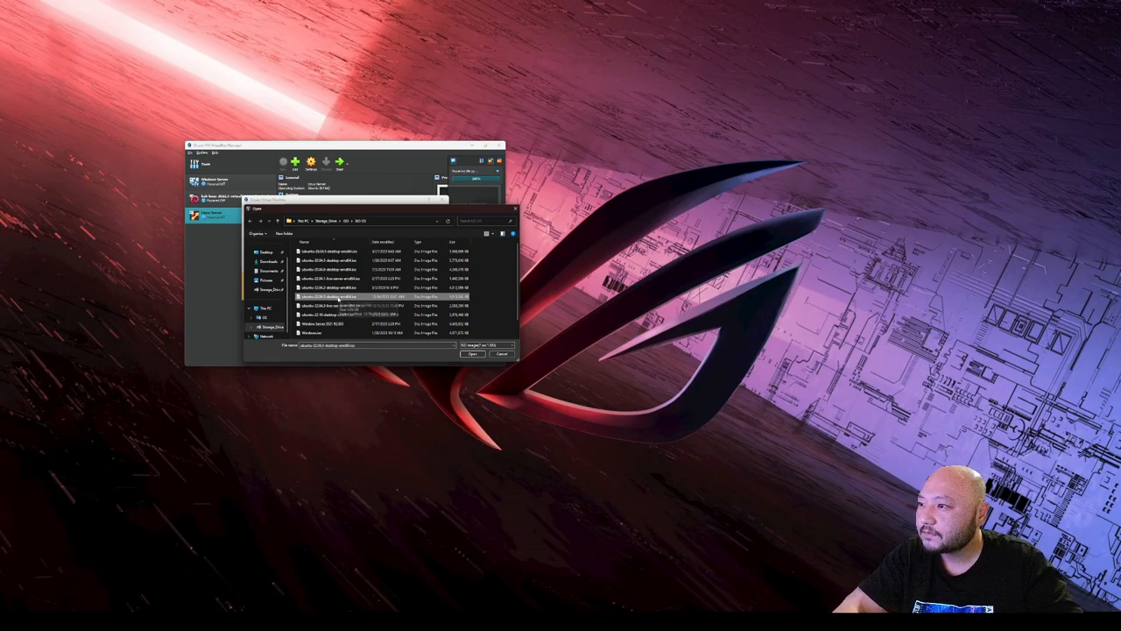
click(473, 353)
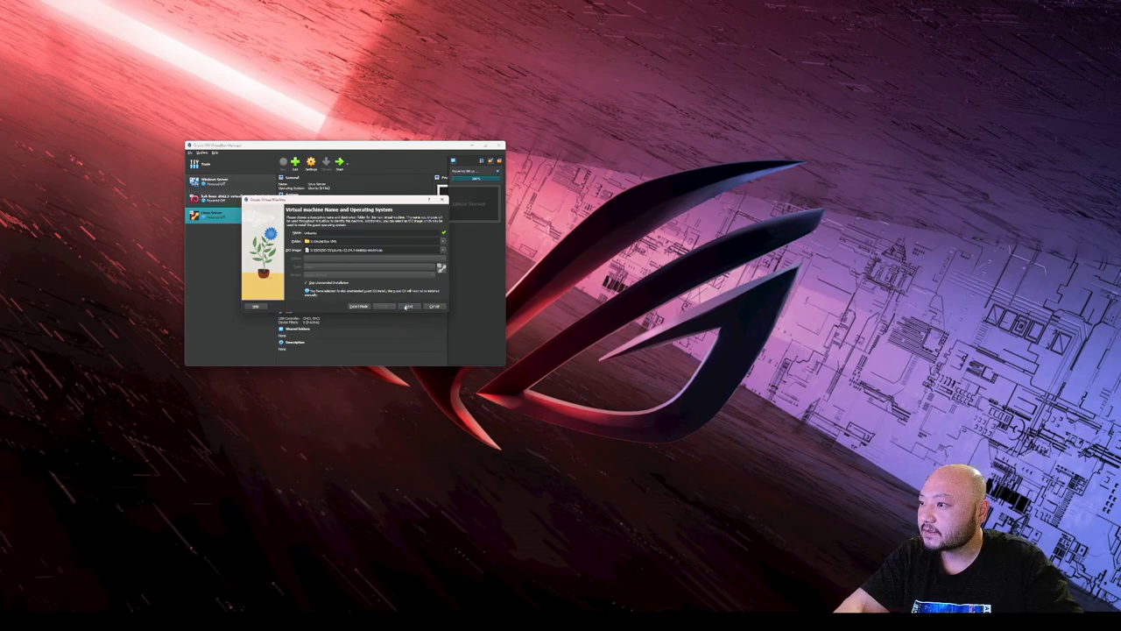
Accept the hardware defaults, enlarge the virtual hard disk size, and finish creating the VM
click(409, 306)
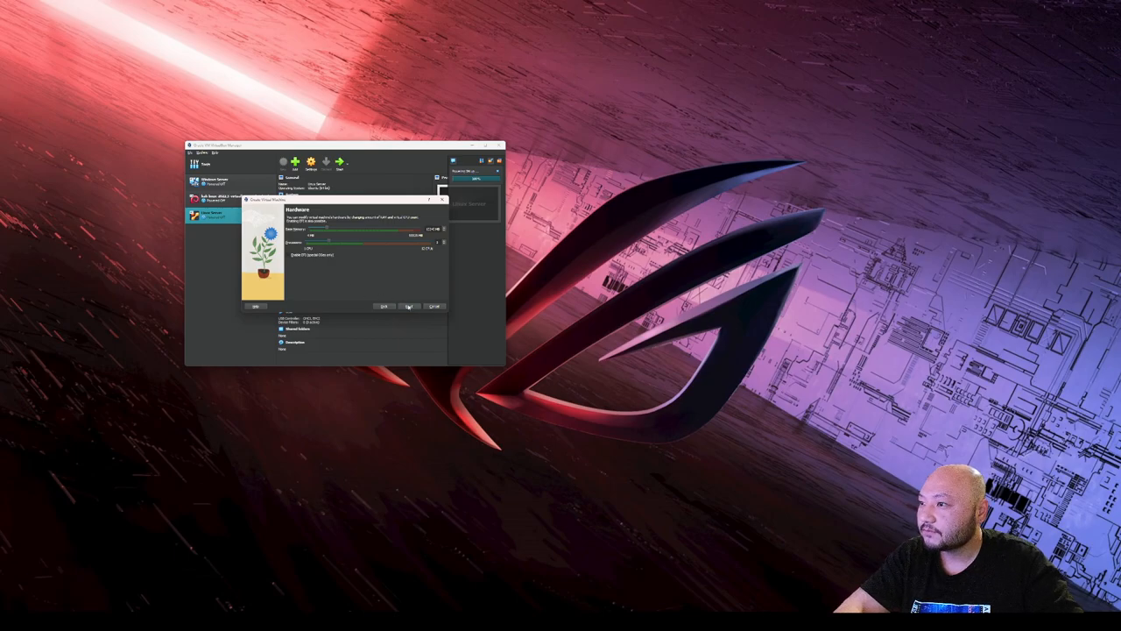
click(409, 307)
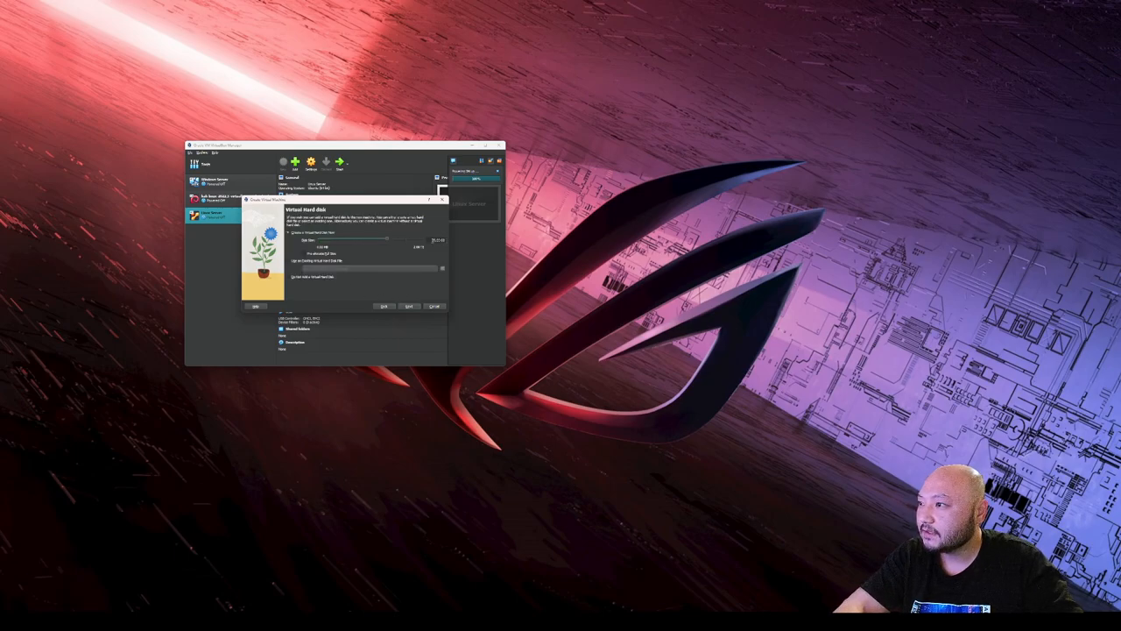
drag(386, 239, 429, 239)
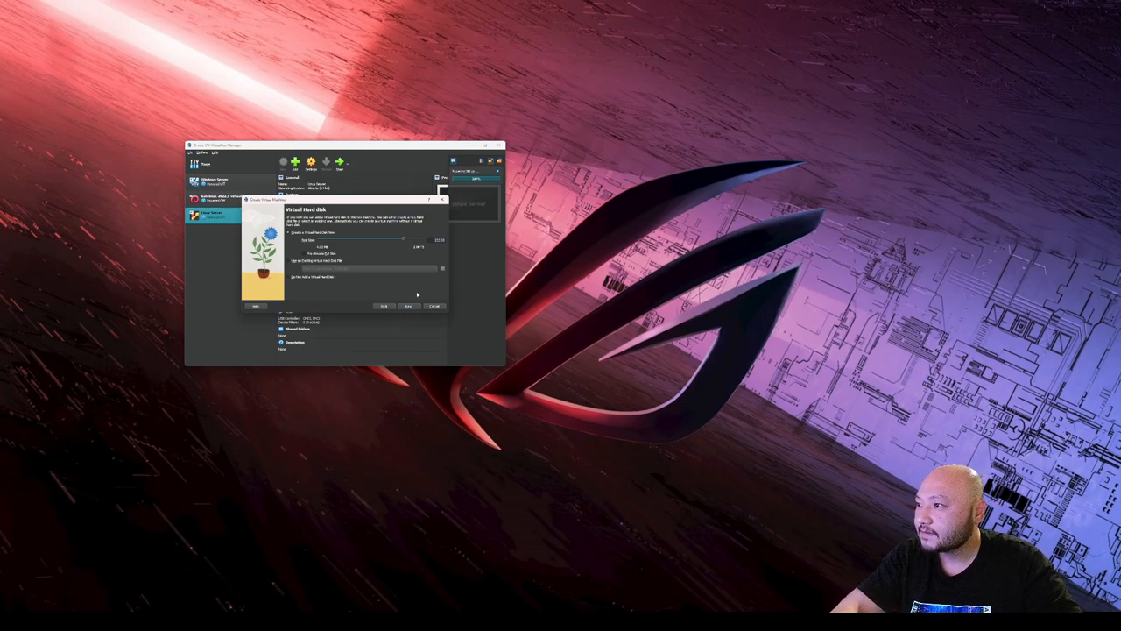
click(407, 306)
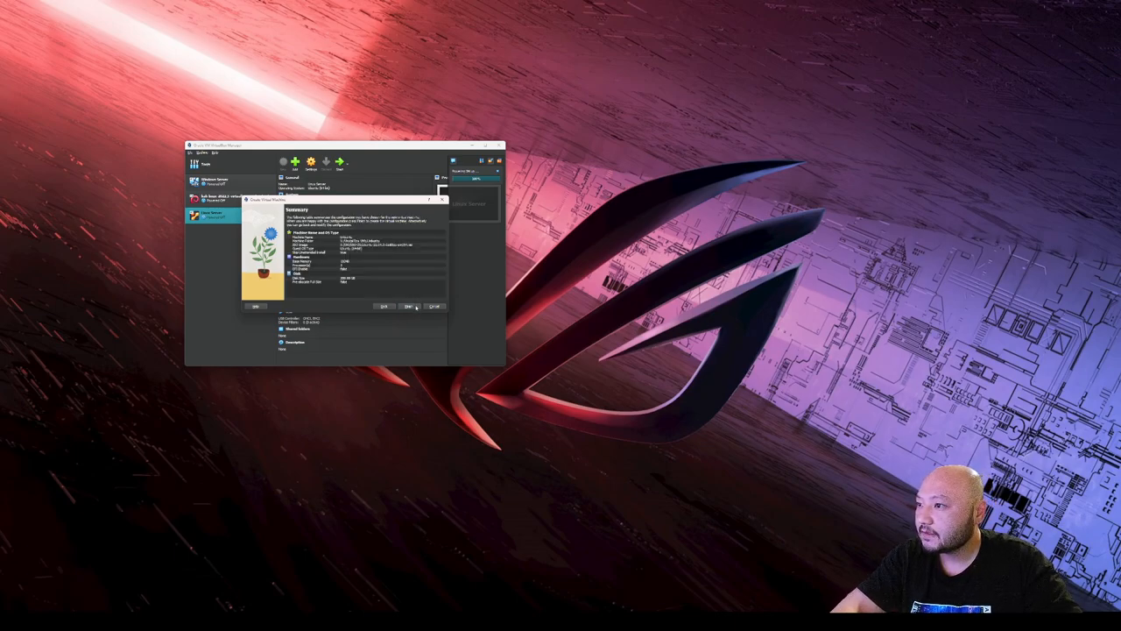
click(409, 307)
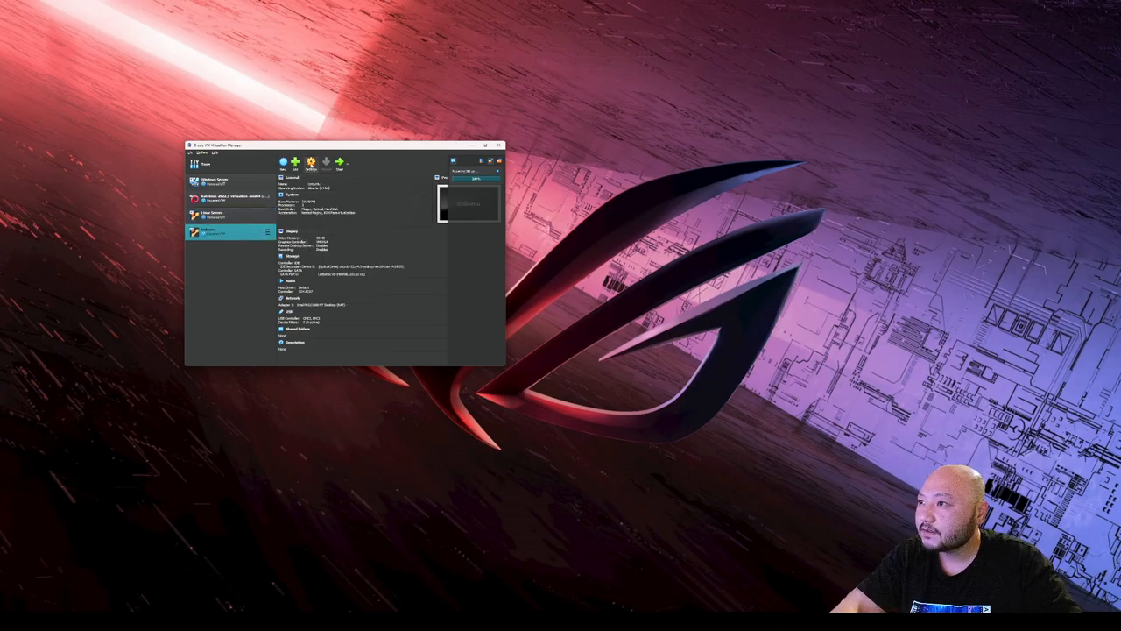
In the Ubuntu VM's settings, set Shared Clipboard to Bidirectional and change the network attachment
click(311, 164)
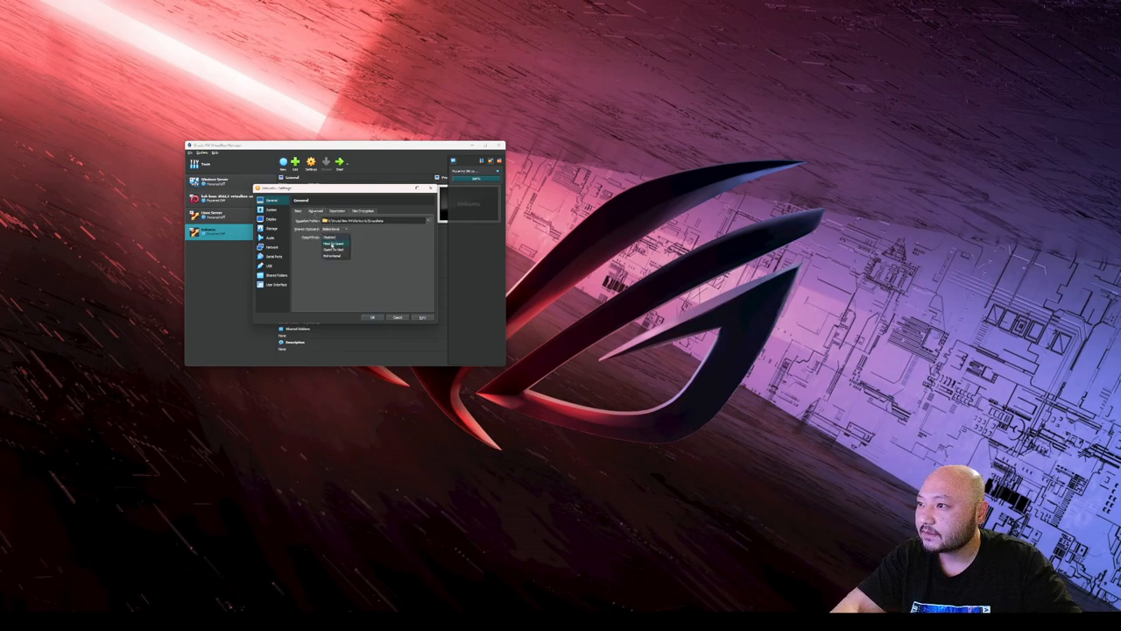
click(336, 243)
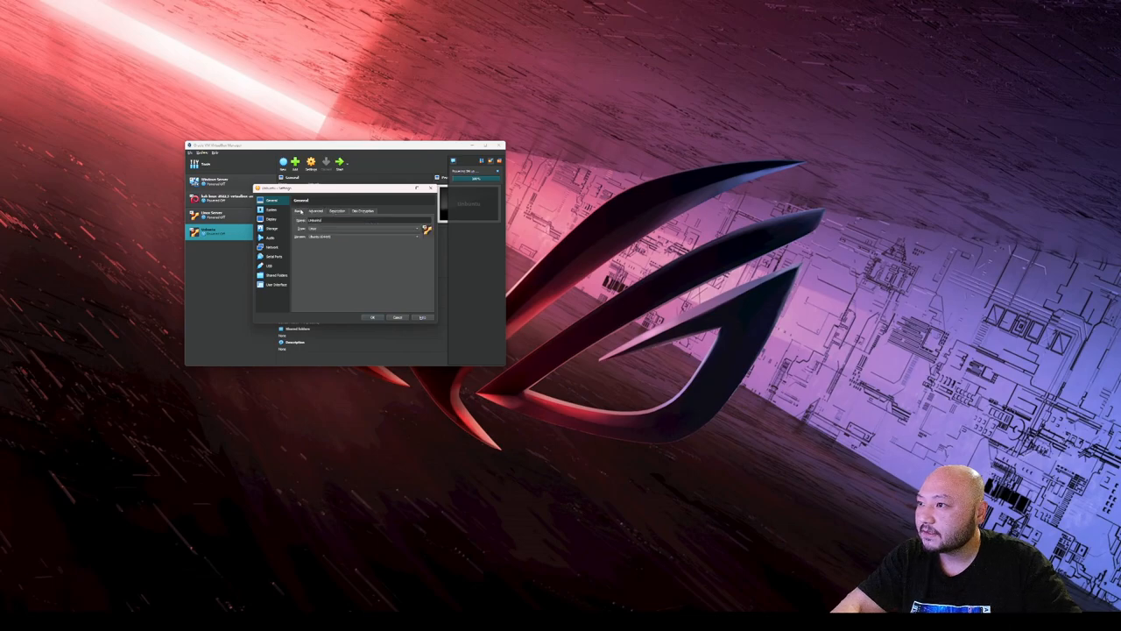
click(273, 210)
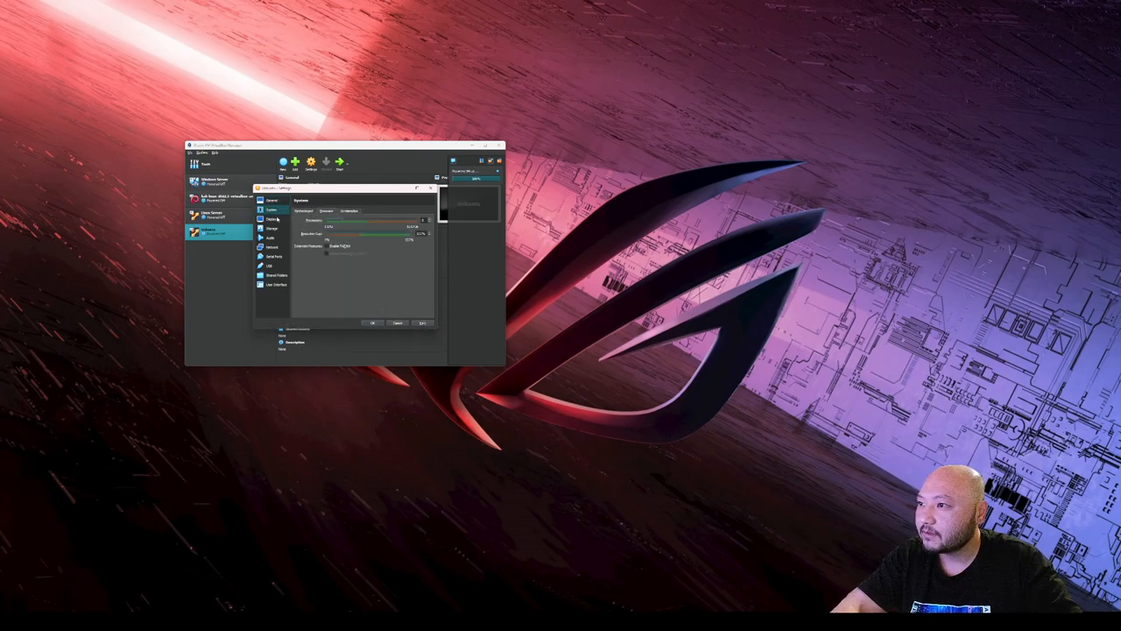
click(275, 247)
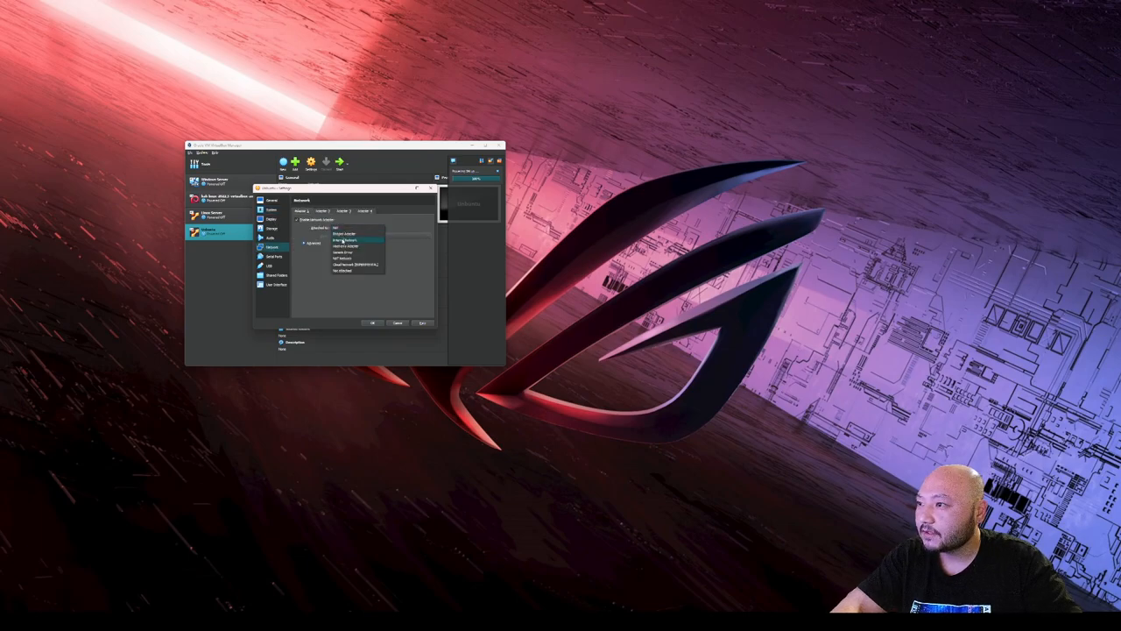
click(350, 241)
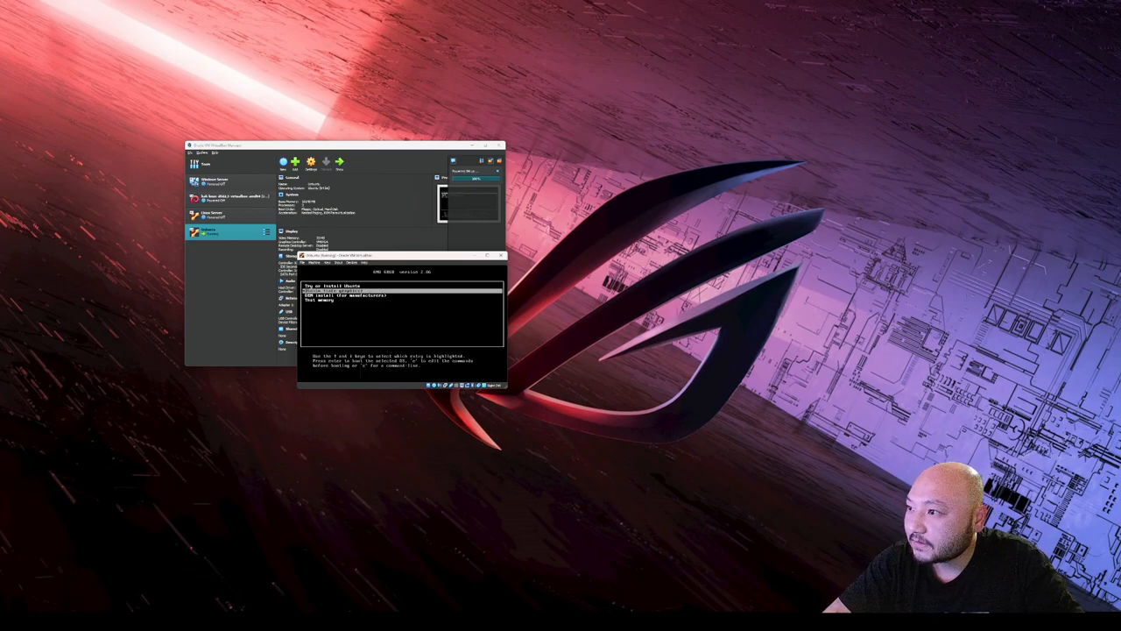
Boot the 'Try or Install Ubuntu' entry from the GRUB menu
key(down)
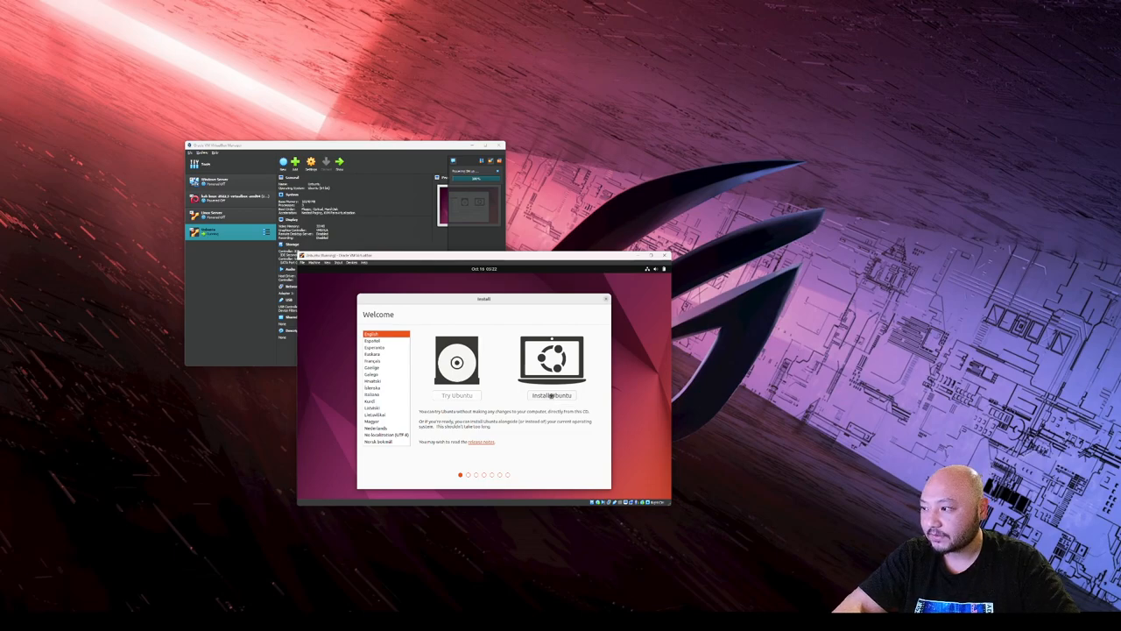
Start installing Ubuntu with English (US) keyboard and a normal installation with updates
click(552, 395)
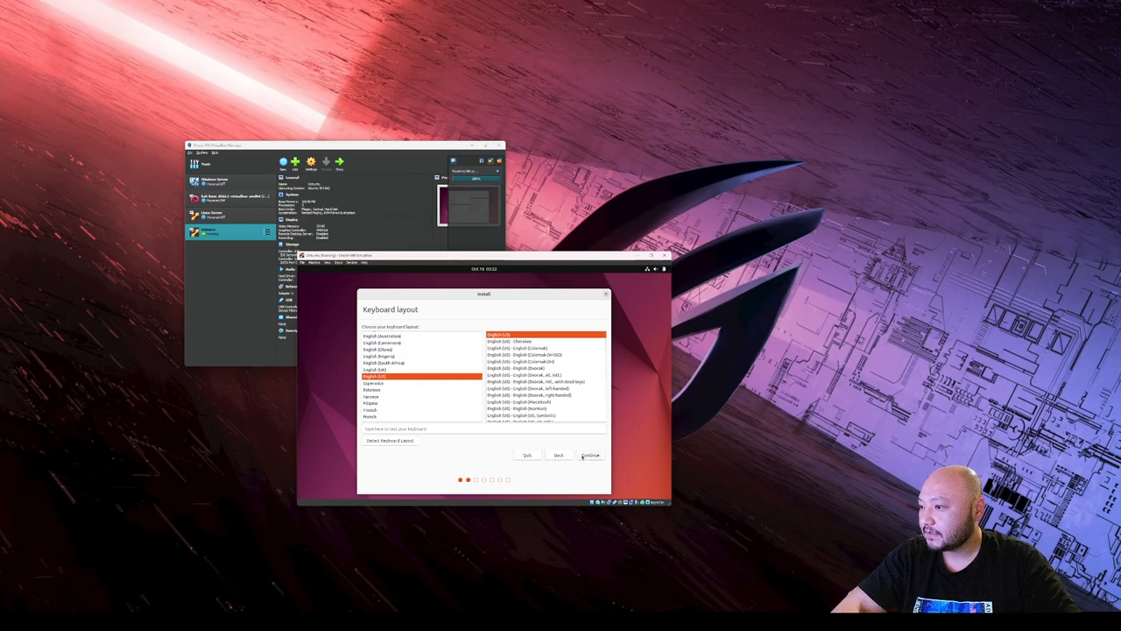
click(589, 454)
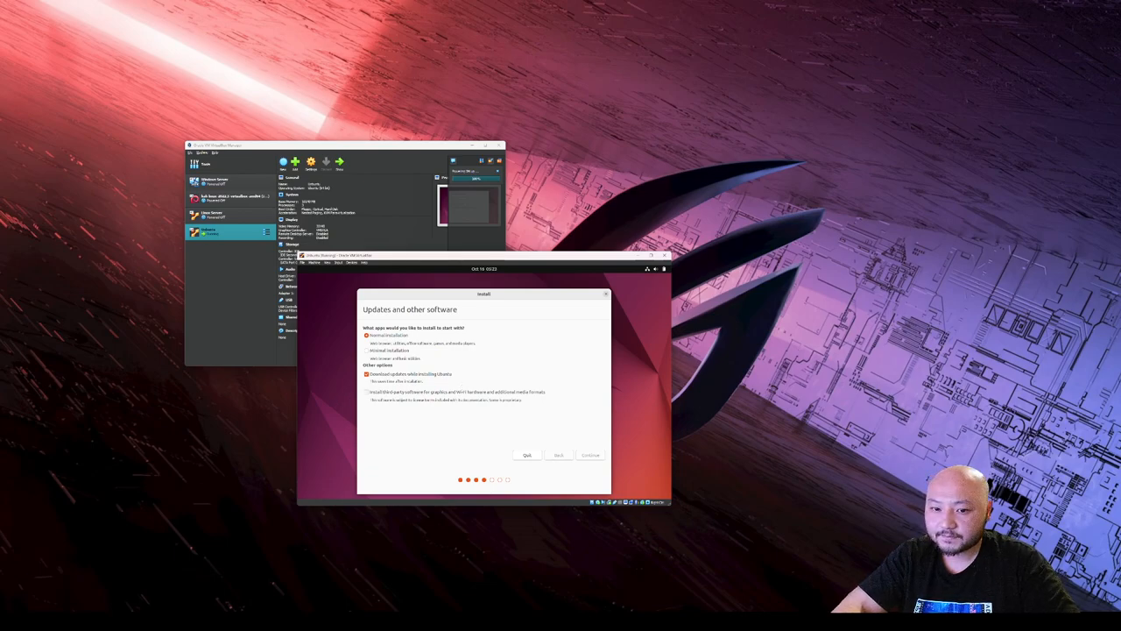
click(590, 455)
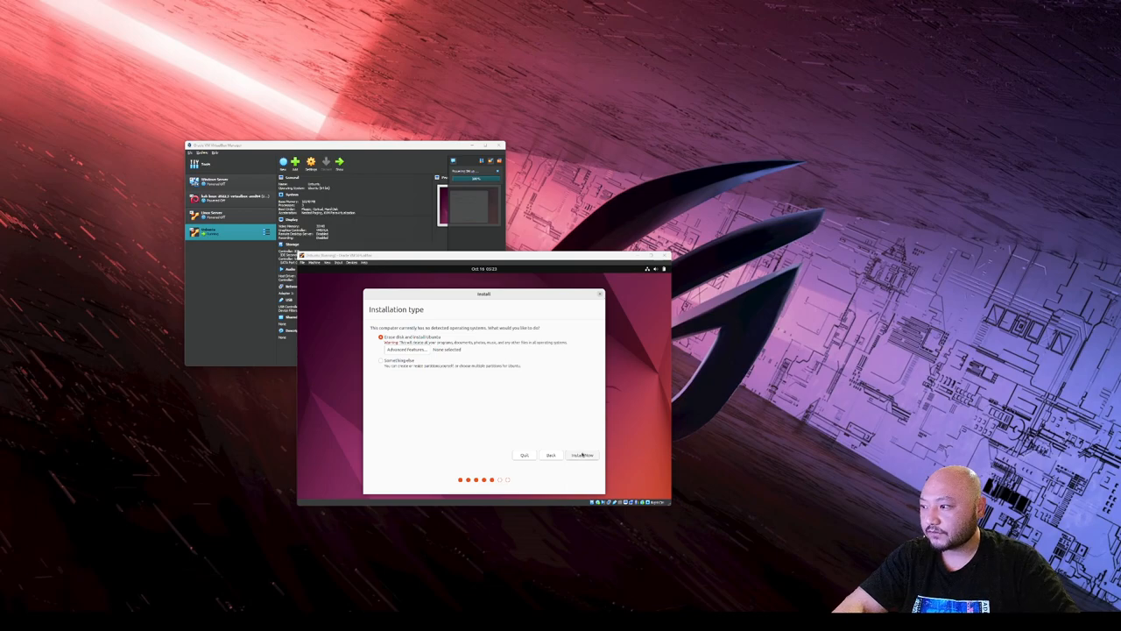
Choose to erase the whole virtual disk and confirm writing the partition changes
click(583, 454)
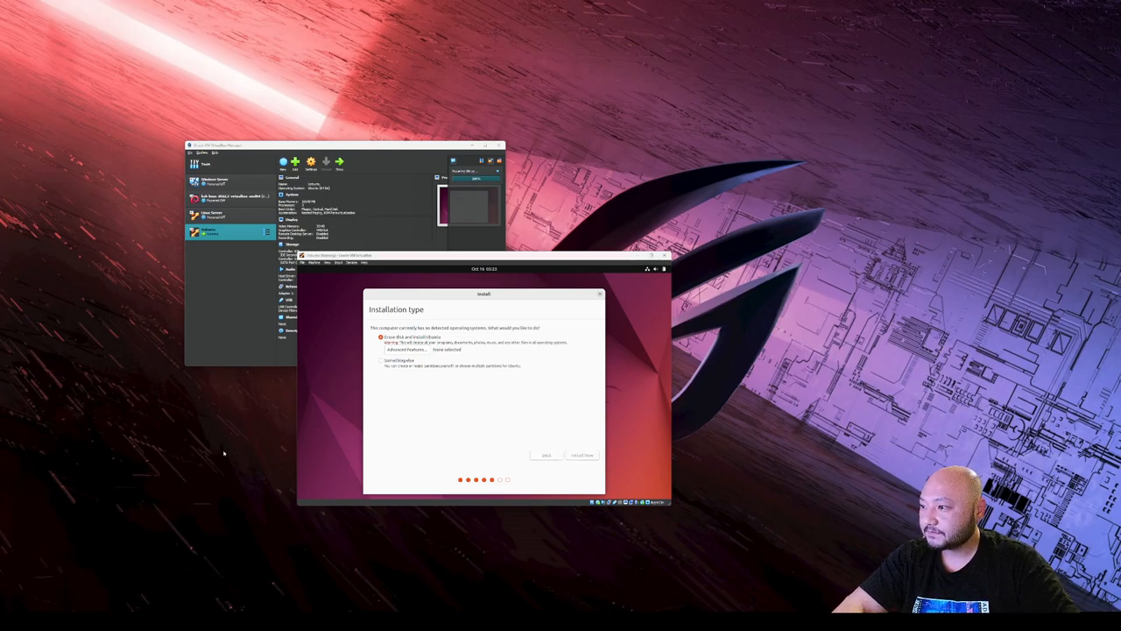
click(581, 455)
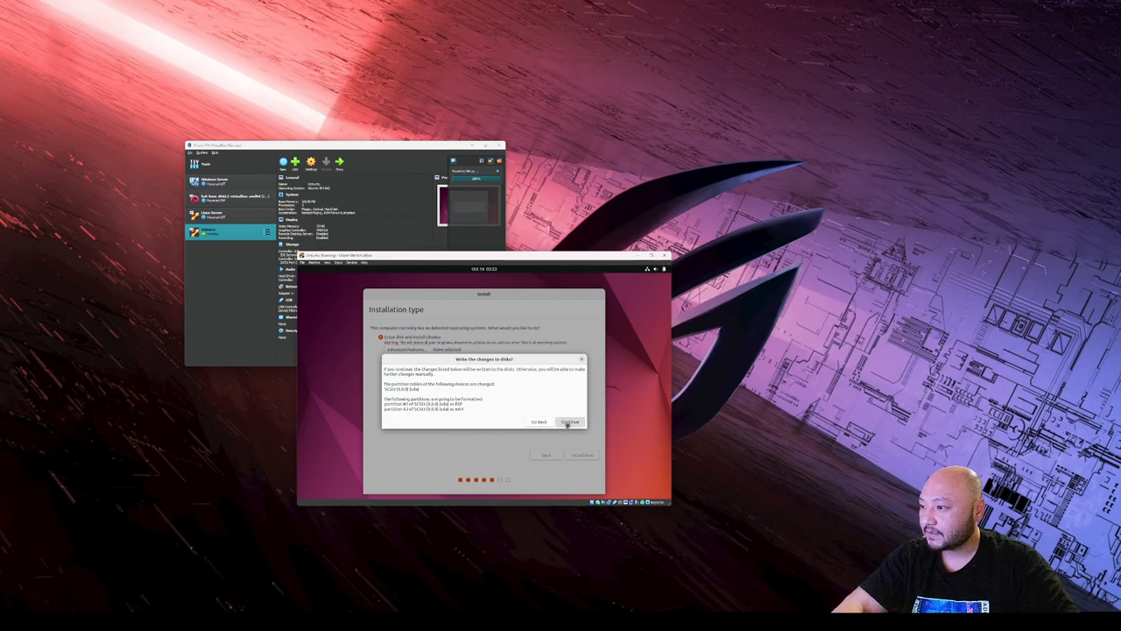
click(570, 422)
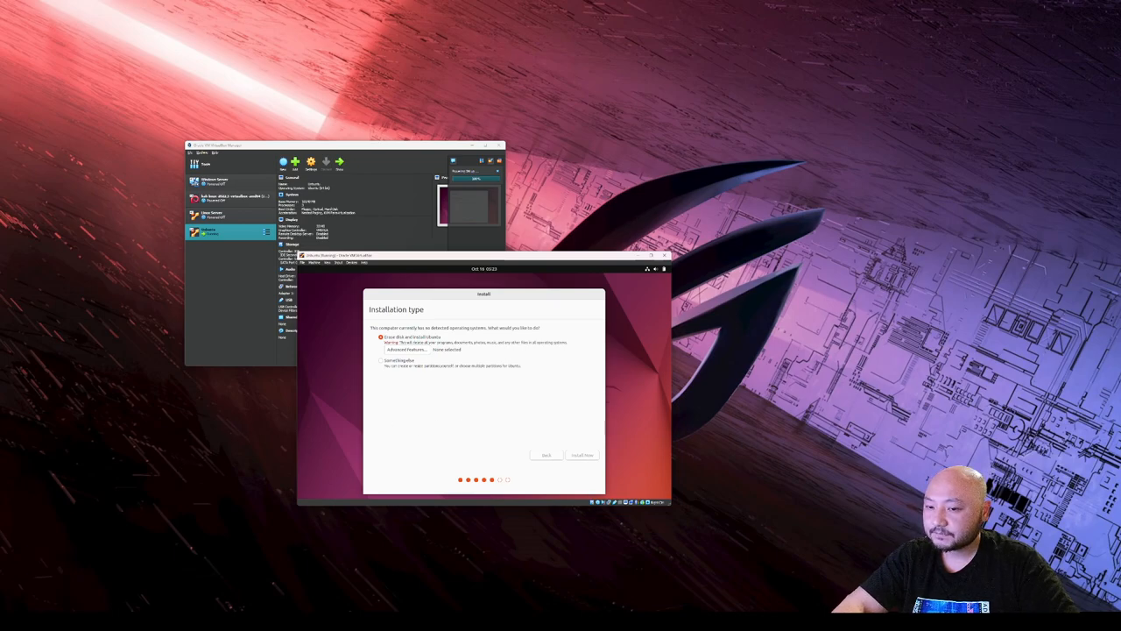
click(582, 454)
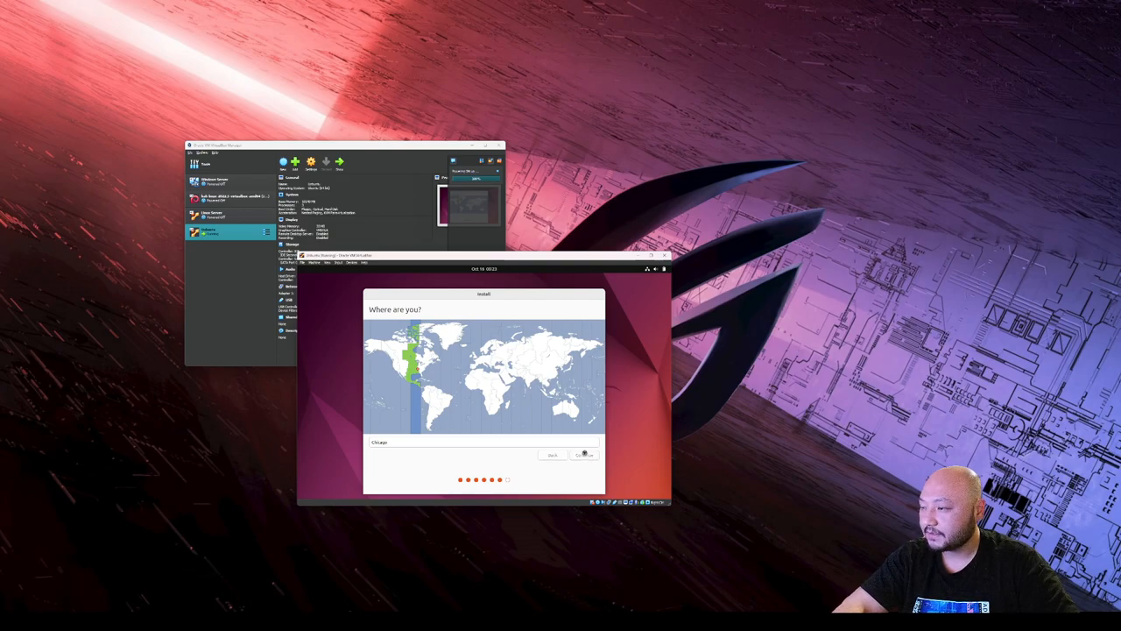
Confirm Chicago, then create account name Org, username org, with password 'password'
click(585, 455)
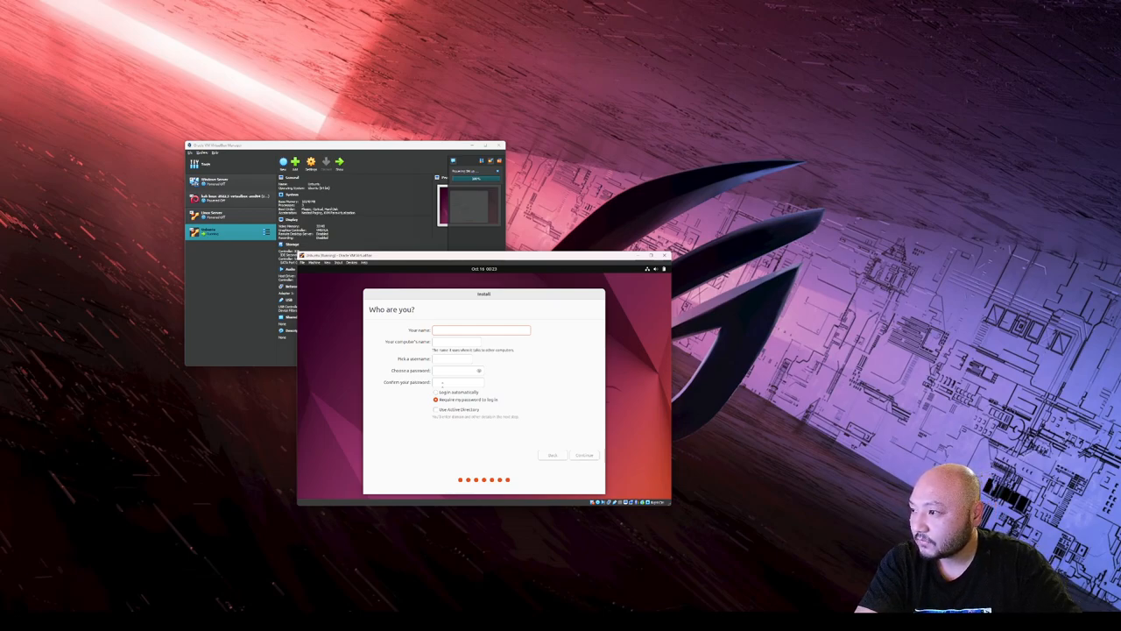
text(Organization)
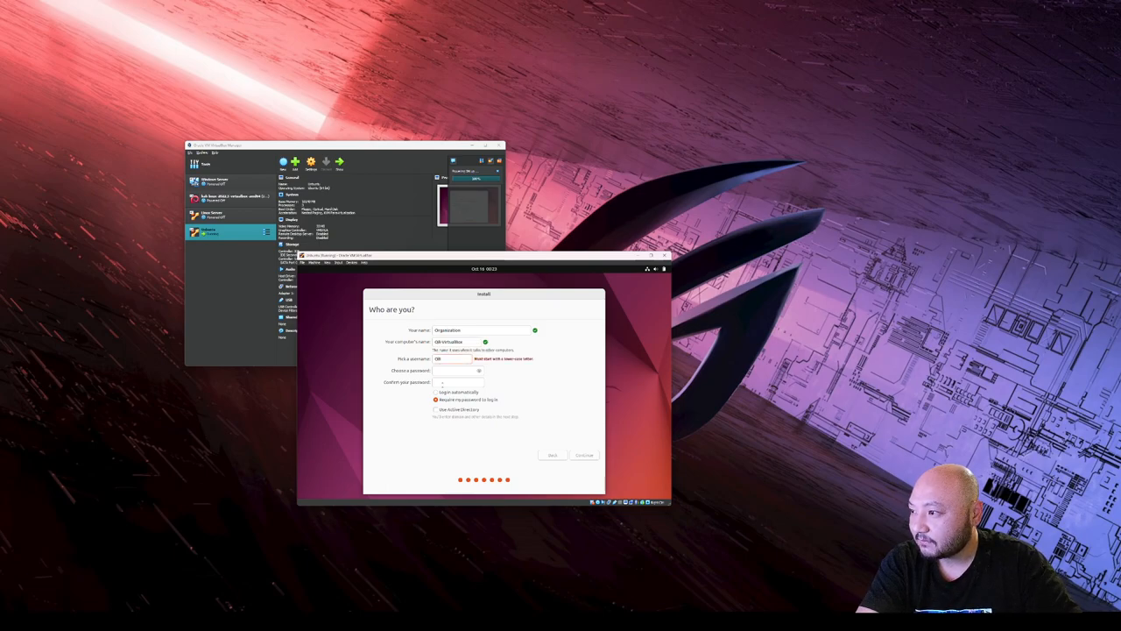
text(Org)
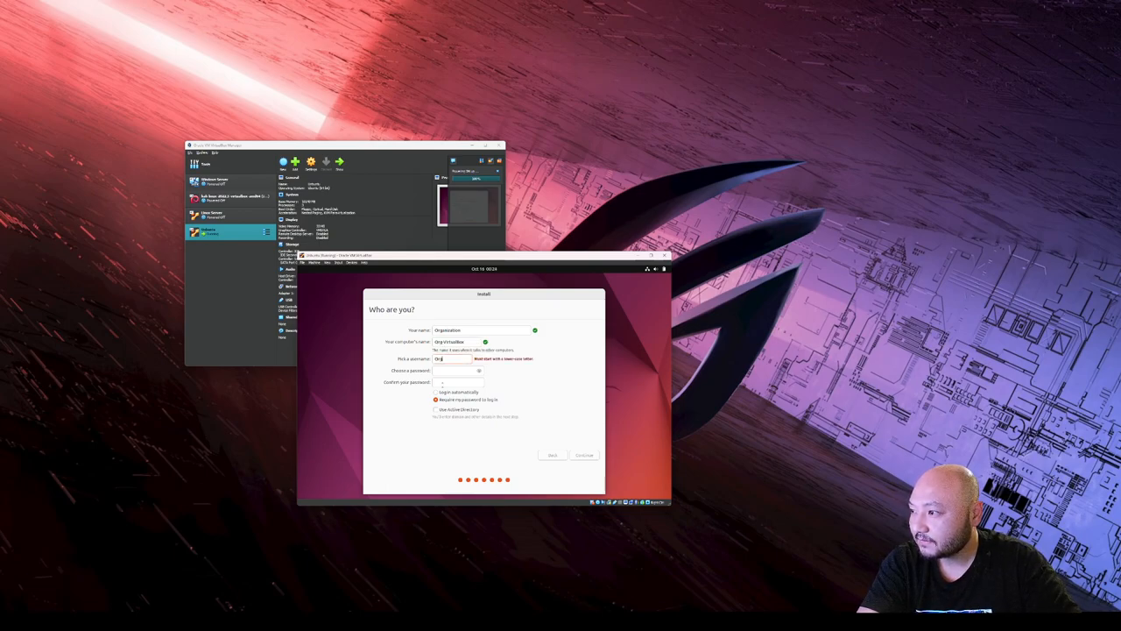
text(org)
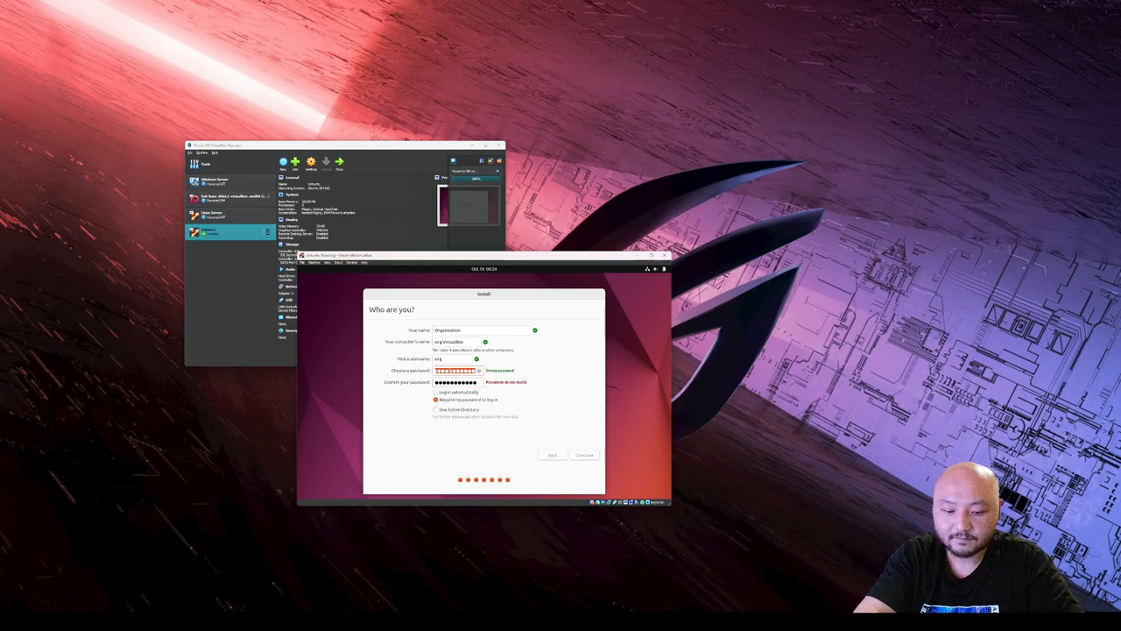
text(password)
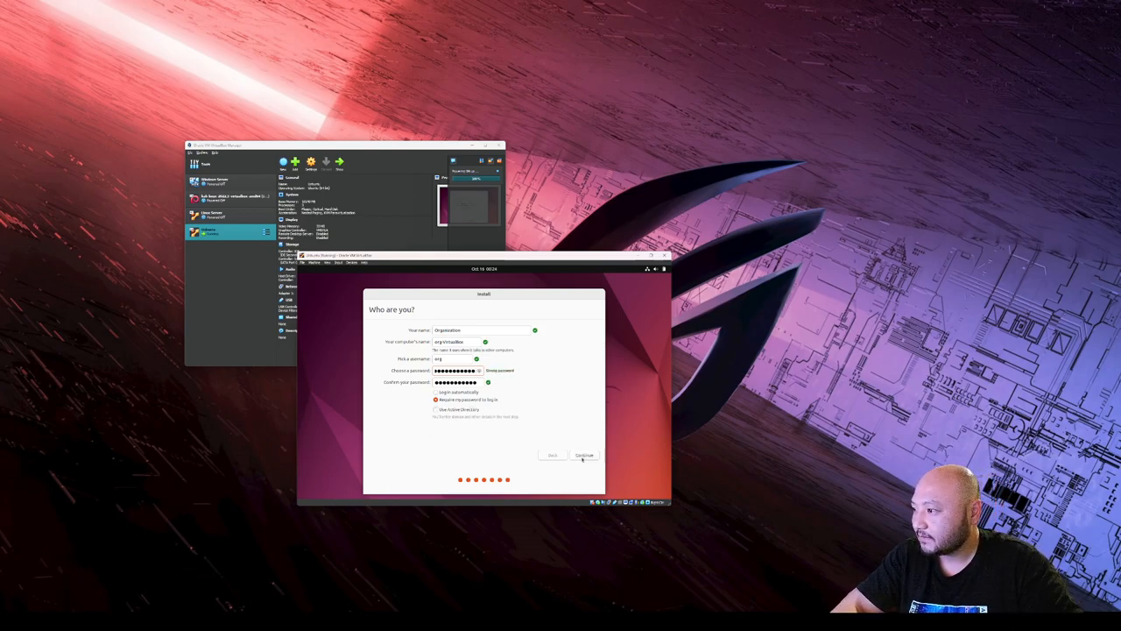
click(584, 455)
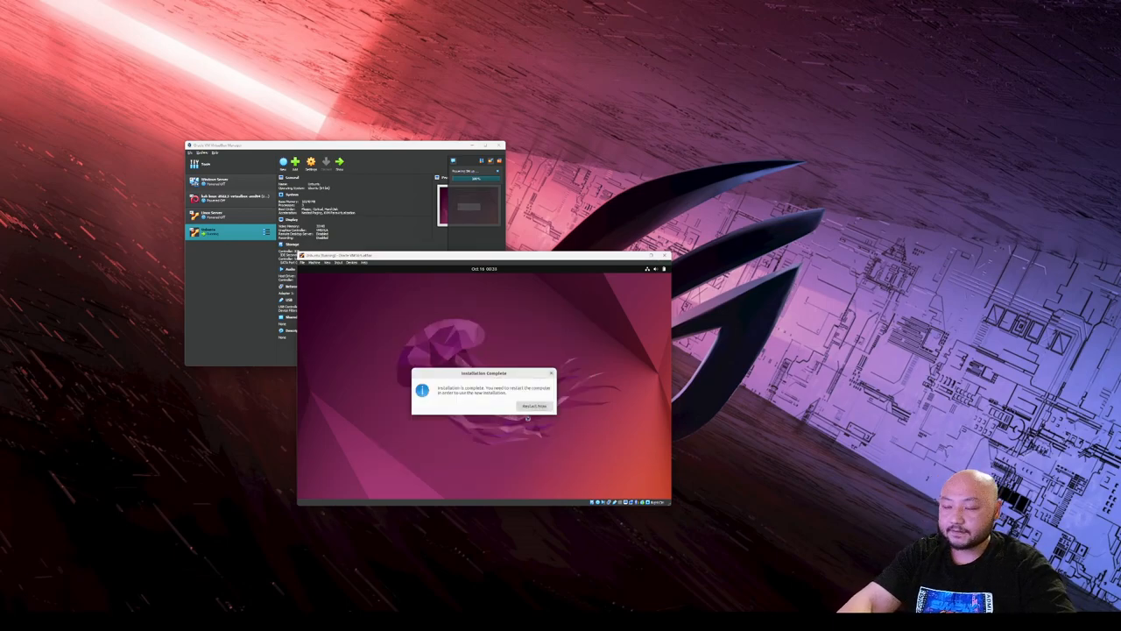
Choose Restart Now to reboot into the newly installed Ubuntu system
click(533, 405)
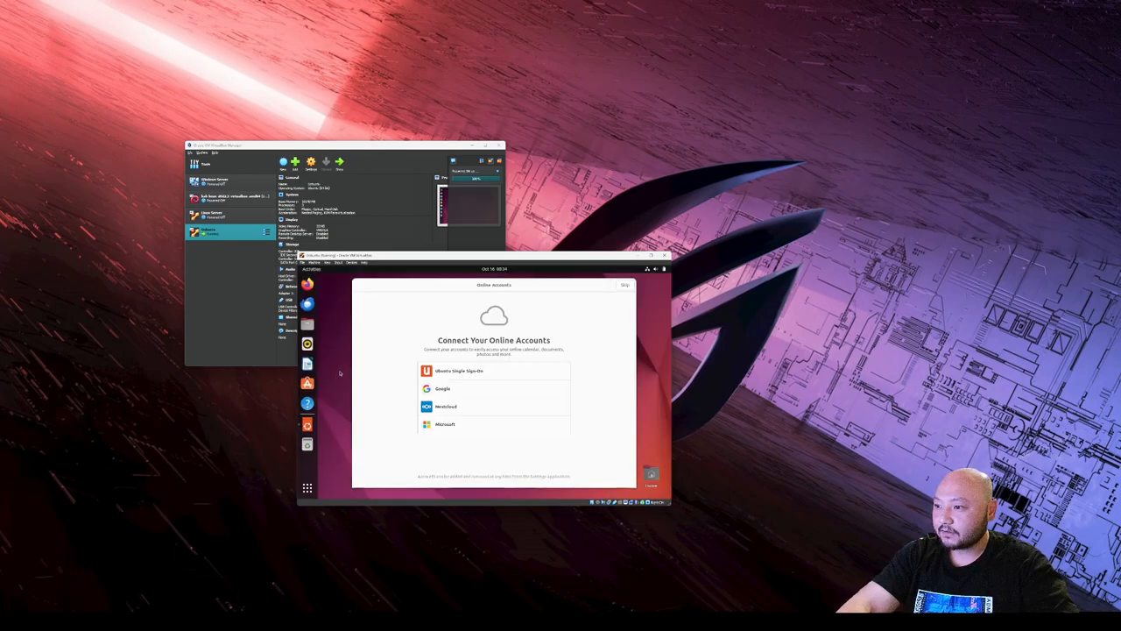
Skip Online Accounts and Ubuntu Pro, decline sending system info, and complete the welcome wizard
click(625, 285)
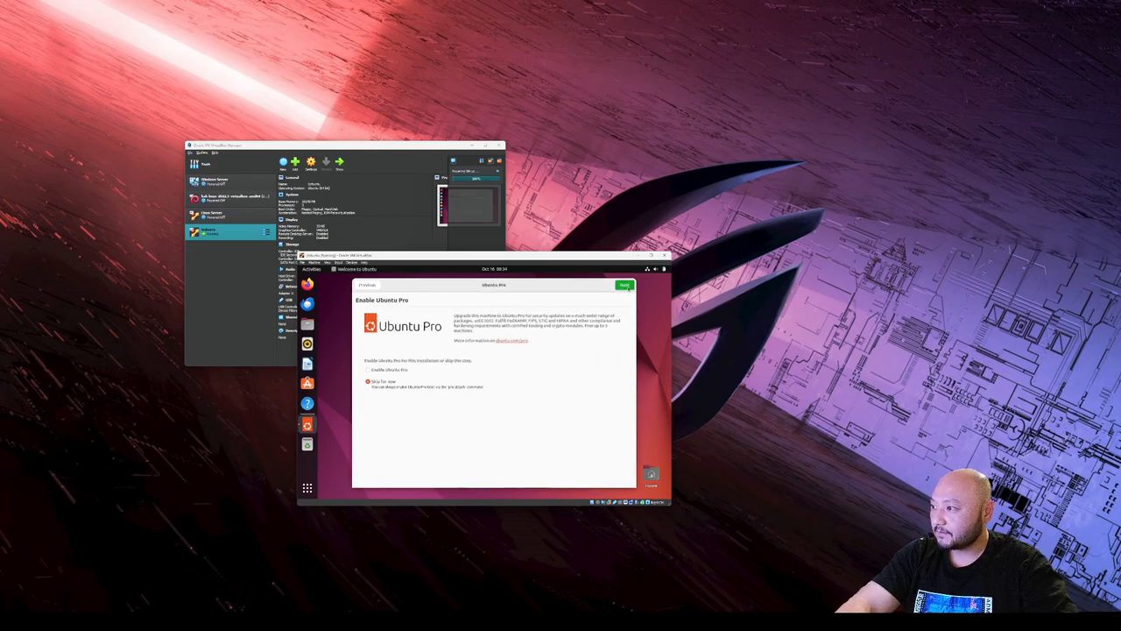
click(625, 285)
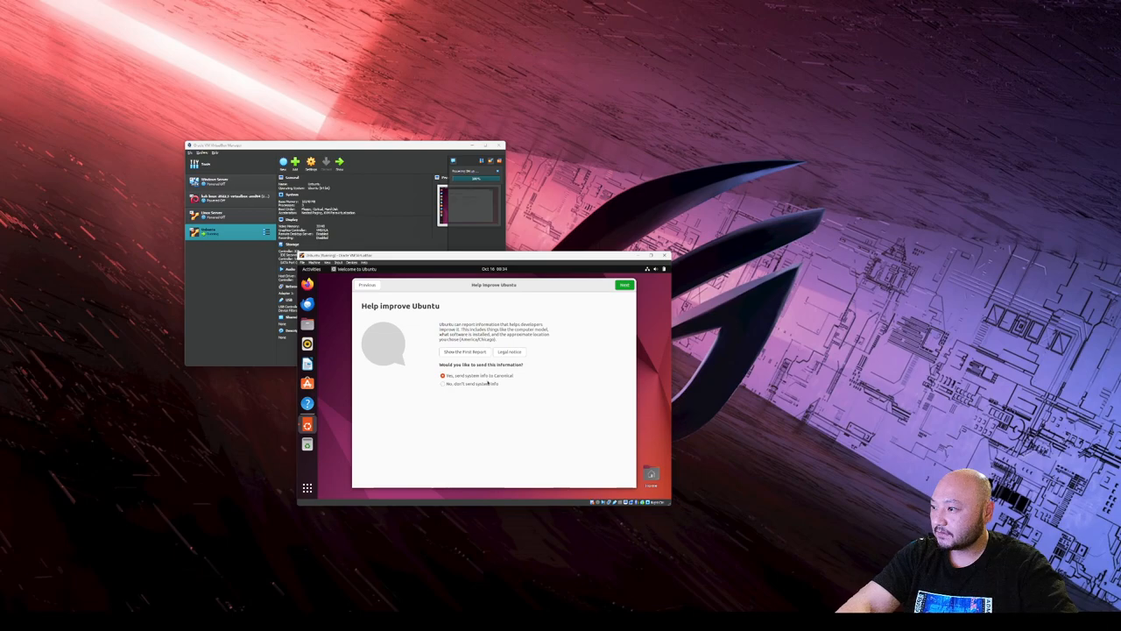
click(442, 384)
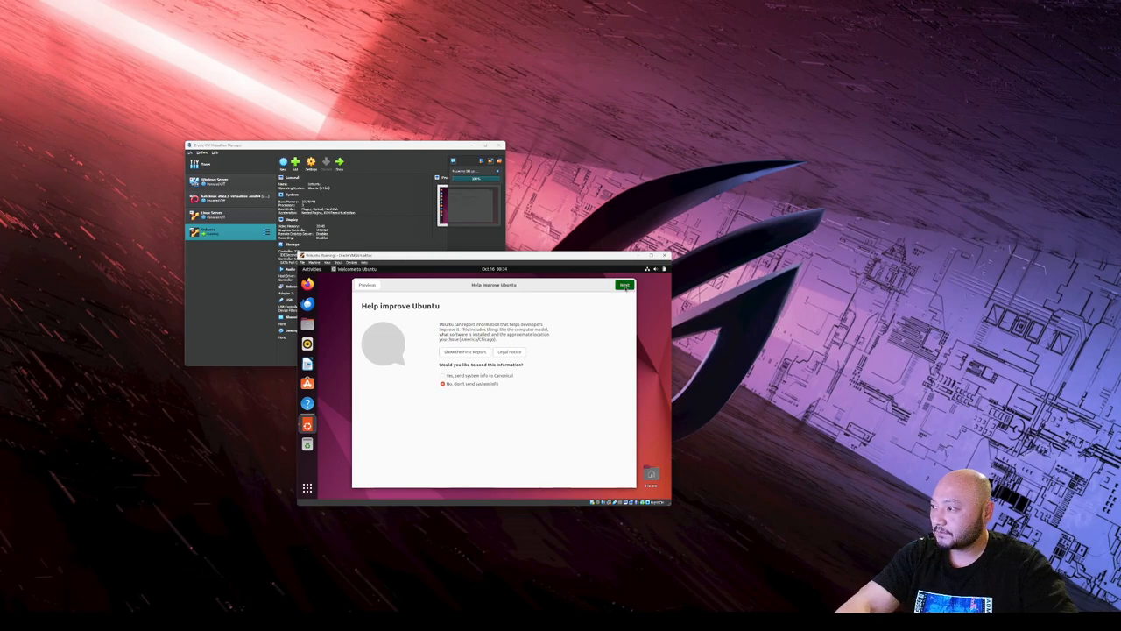
click(625, 285)
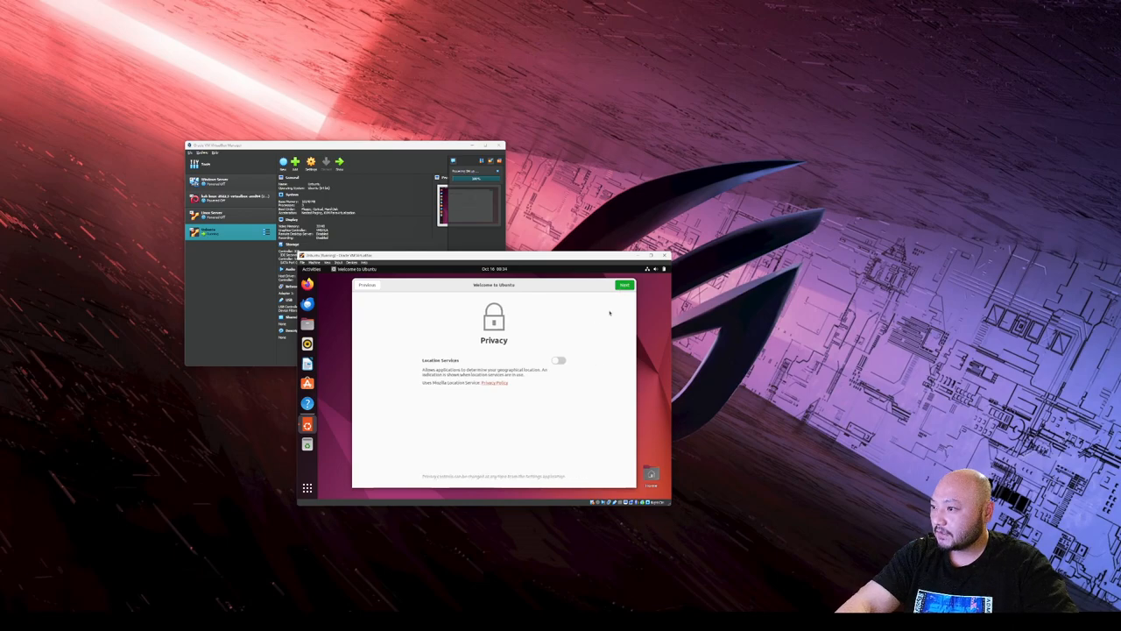
click(625, 284)
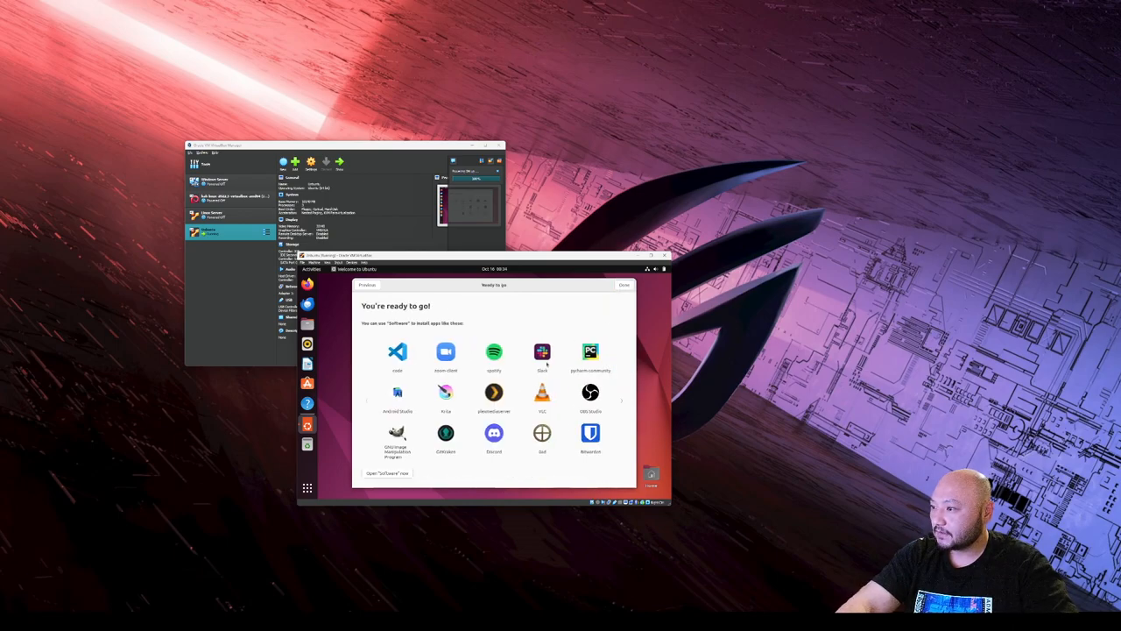
click(623, 284)
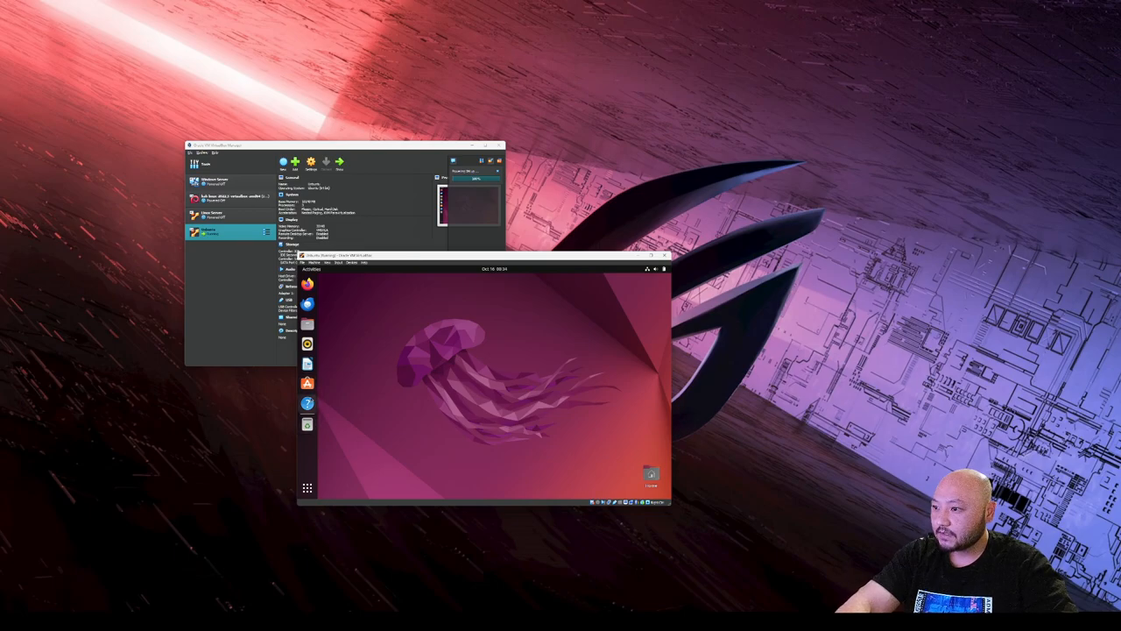
Launch Terminal from Show Applications and run sudo apt update && sudo apt upgrade
click(306, 488)
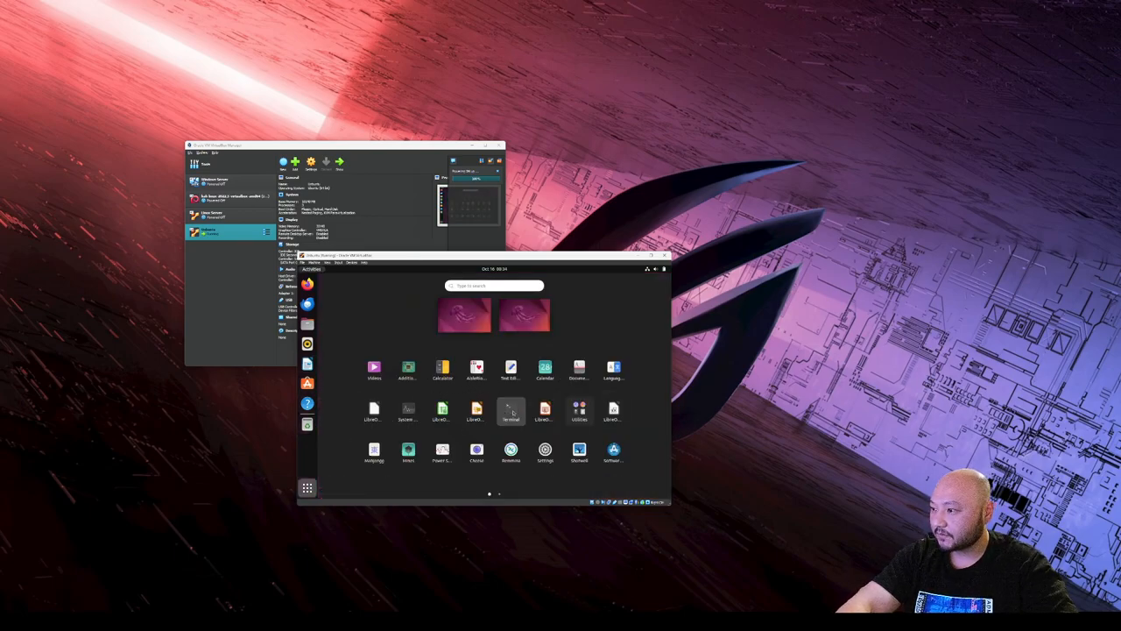
click(511, 409)
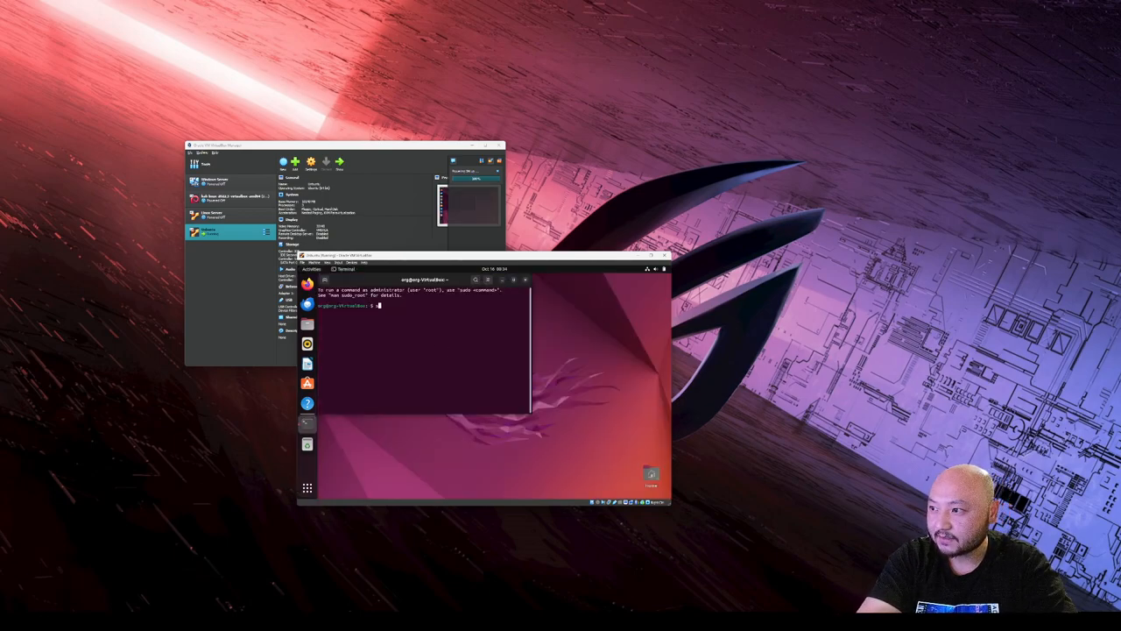
text(sudo apt update && sudo apt upgr)
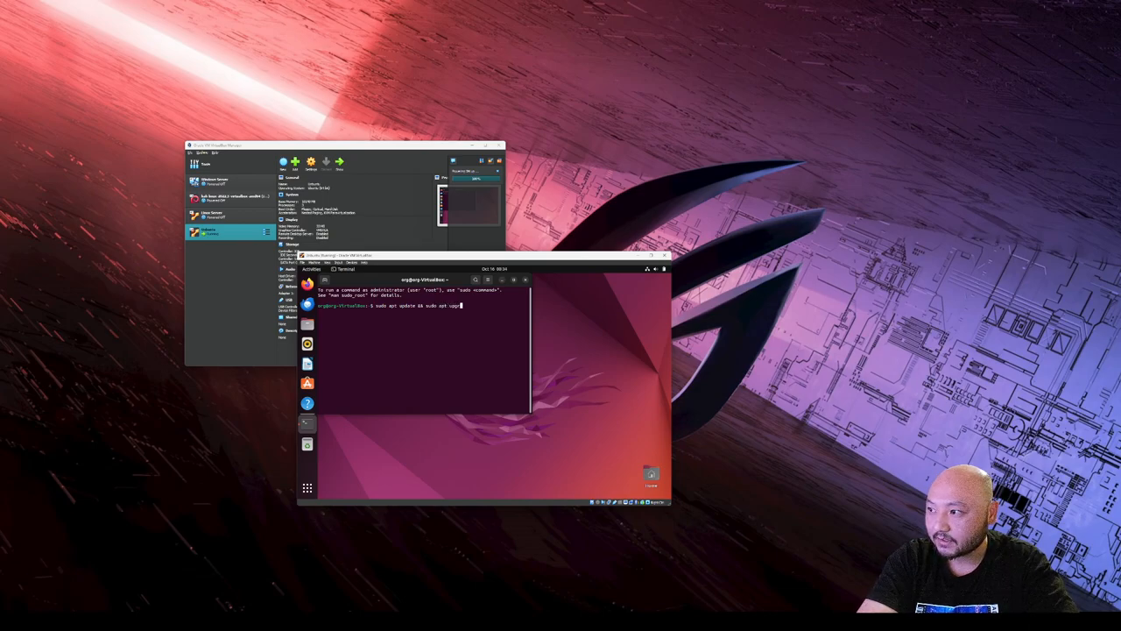
key(Return)
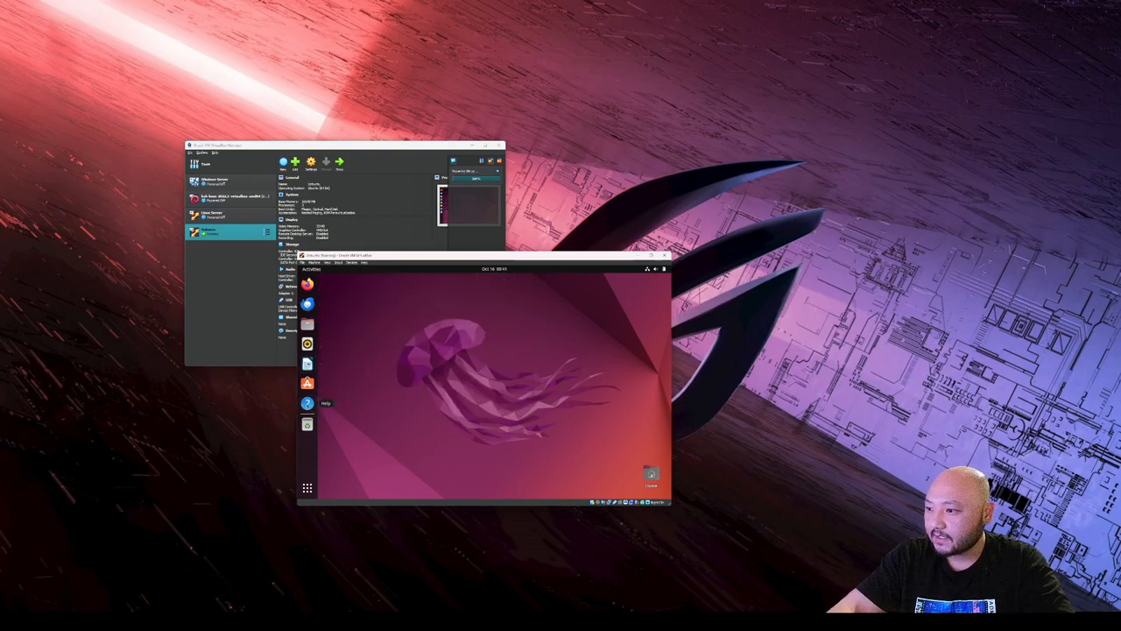
Unpin apps including the music player from the dock, pin Terminal, and insert the Guest Additions CD
right_click(307, 403)
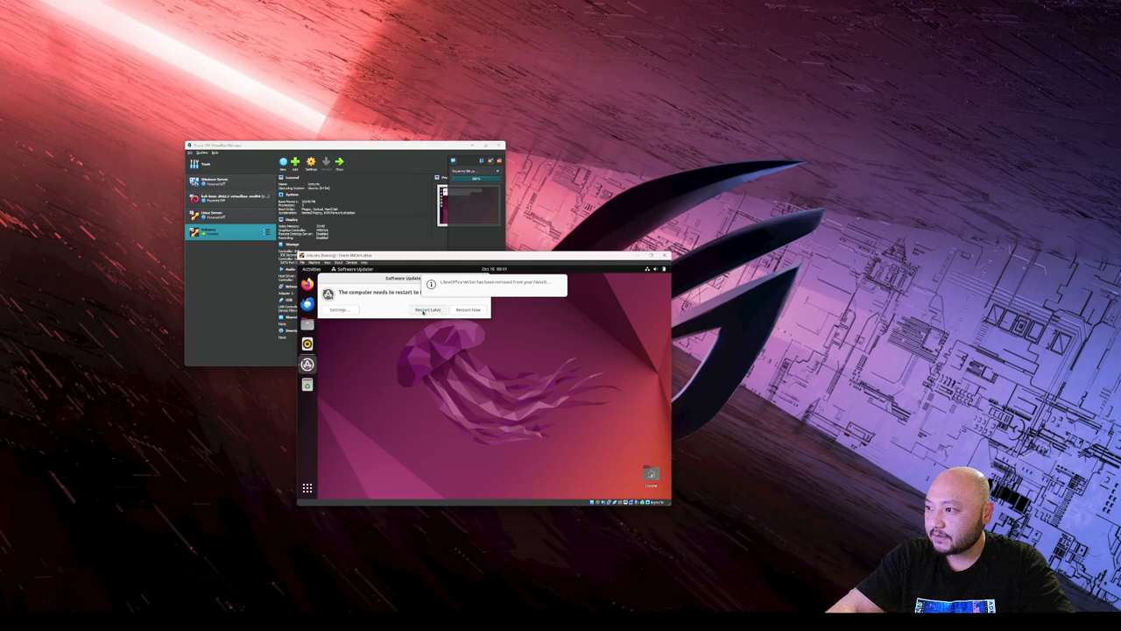
right_click(307, 364)
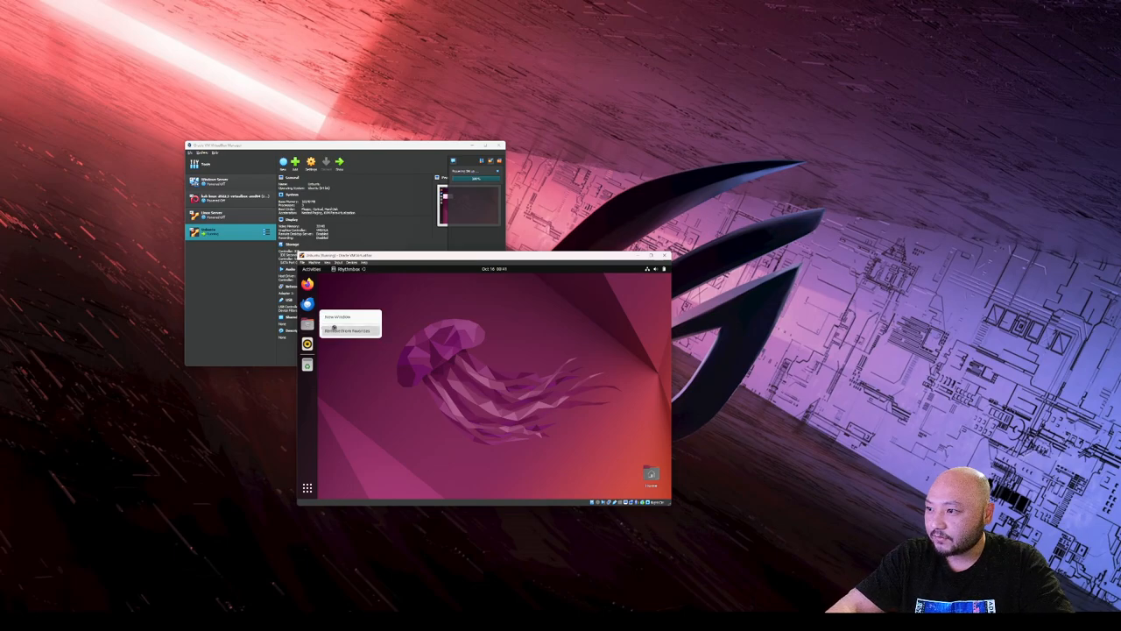
click(348, 330)
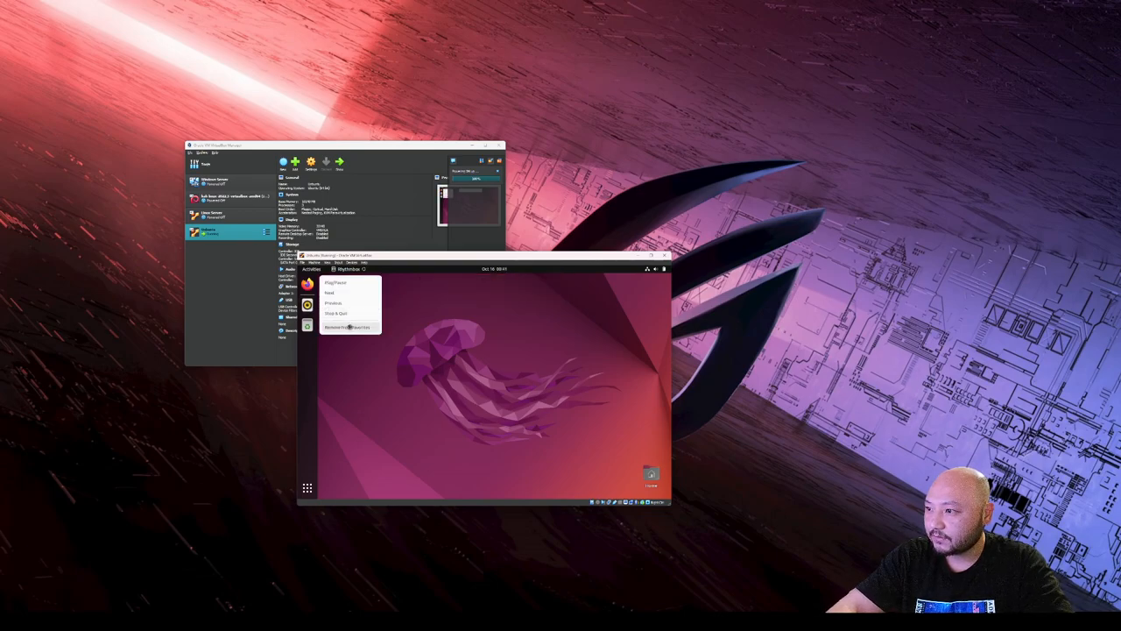
click(348, 327)
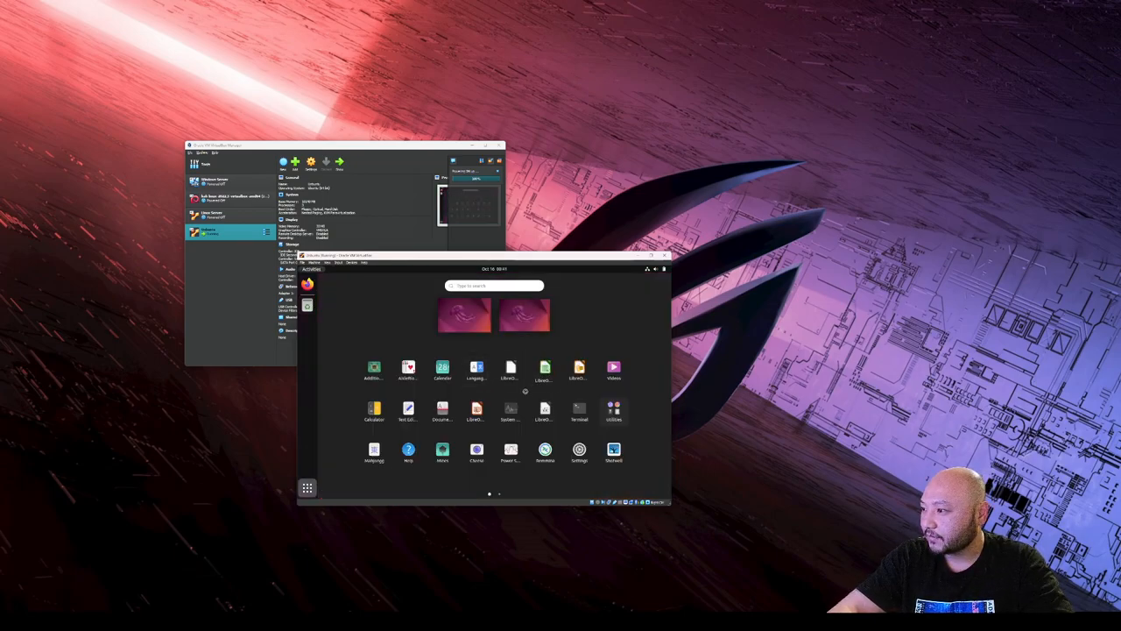
right_click(579, 412)
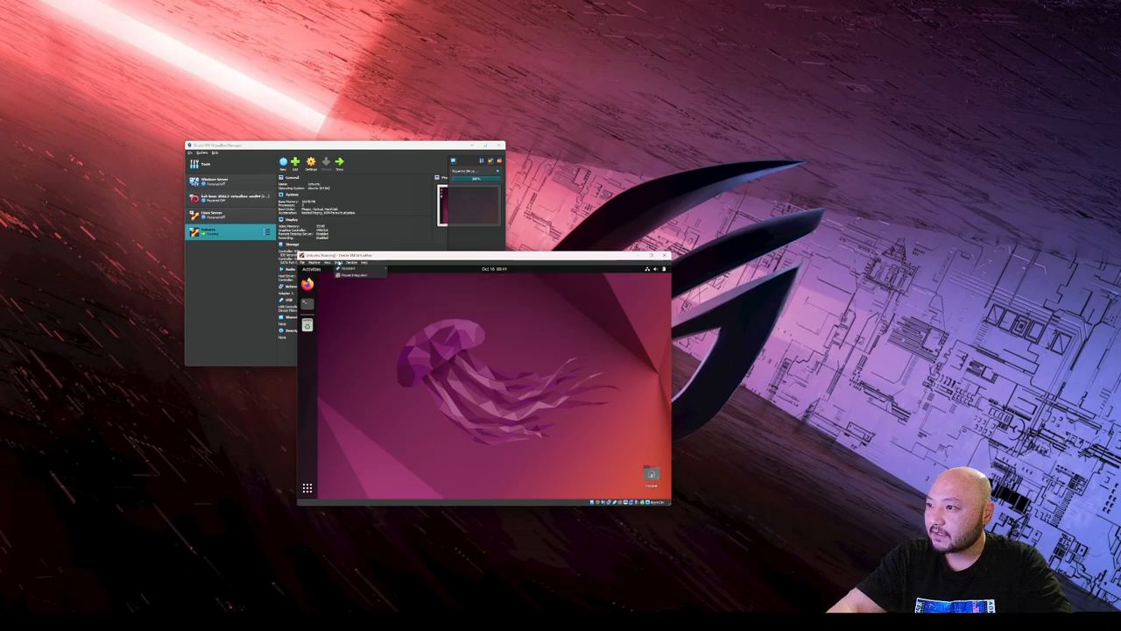
click(351, 263)
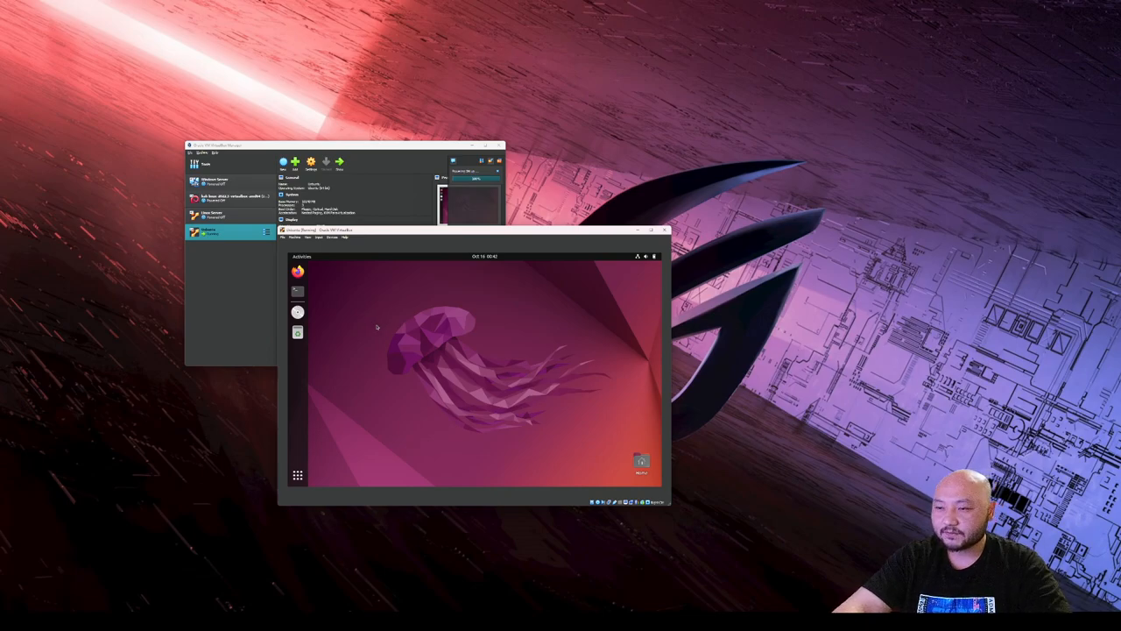
mouse_move(312, 318)
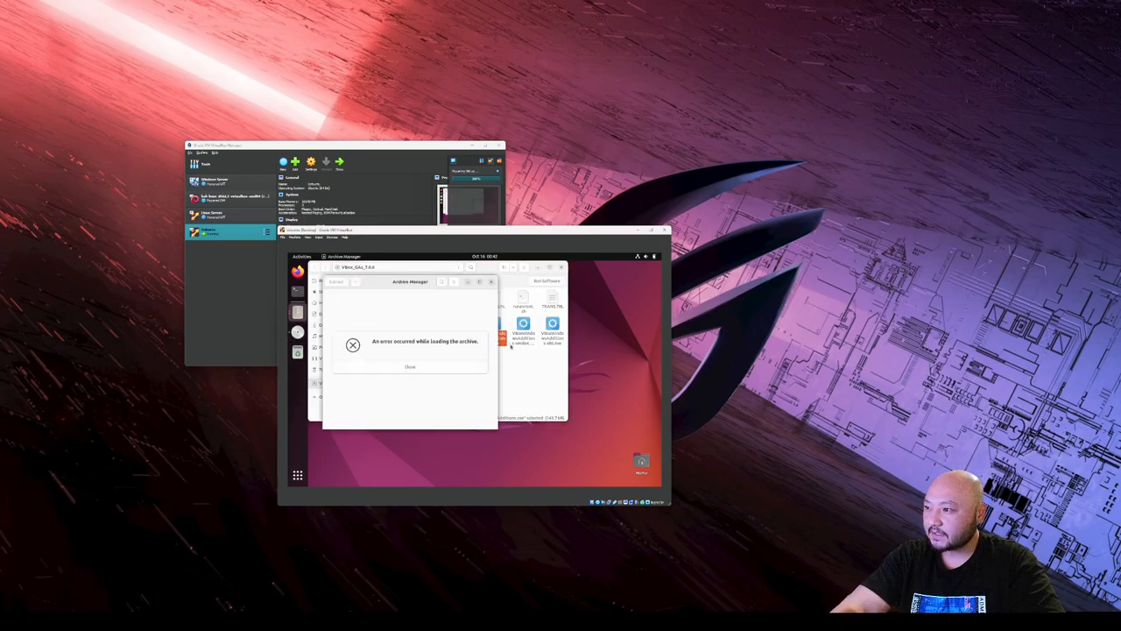
Dismiss the archive loading error and show the Home folder in the guest's file manager
click(409, 366)
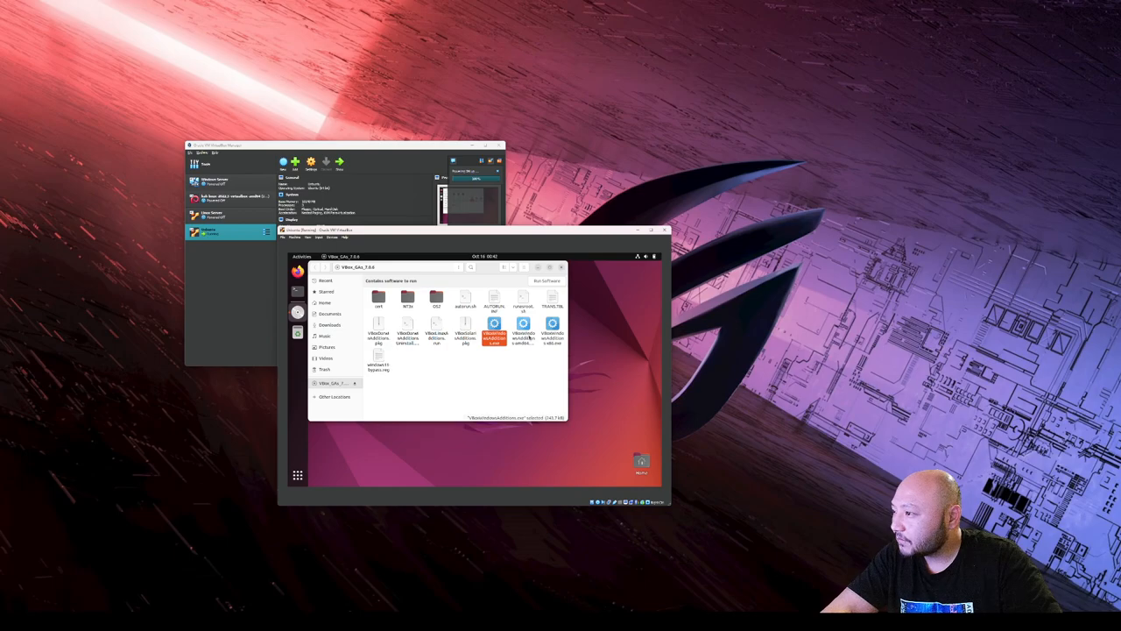
click(522, 329)
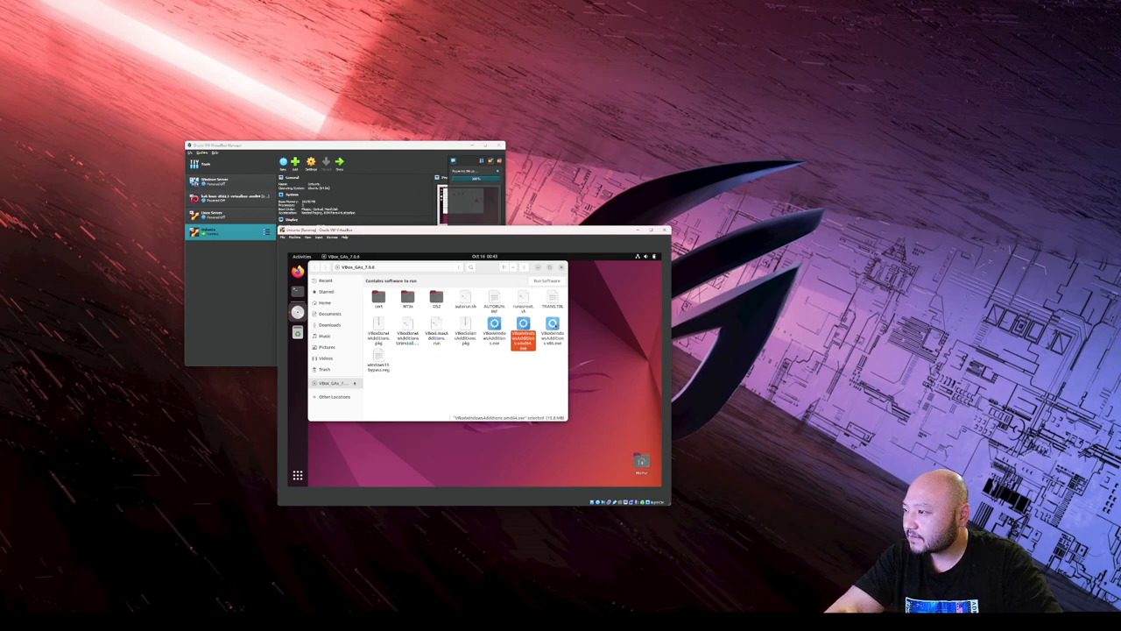
click(552, 328)
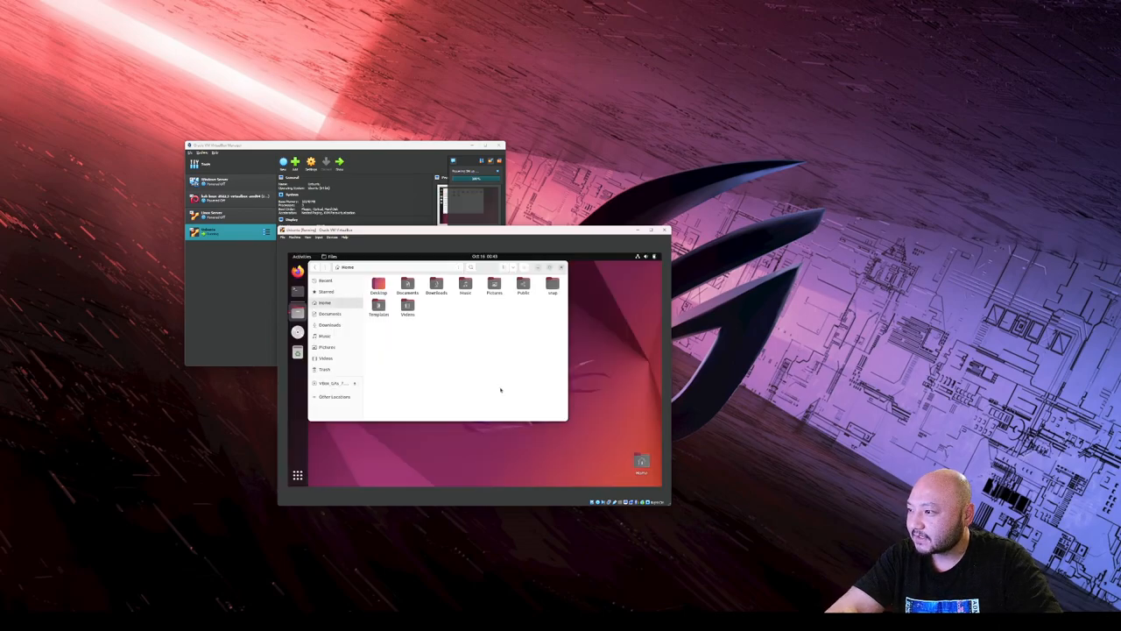
mouse_move(578, 286)
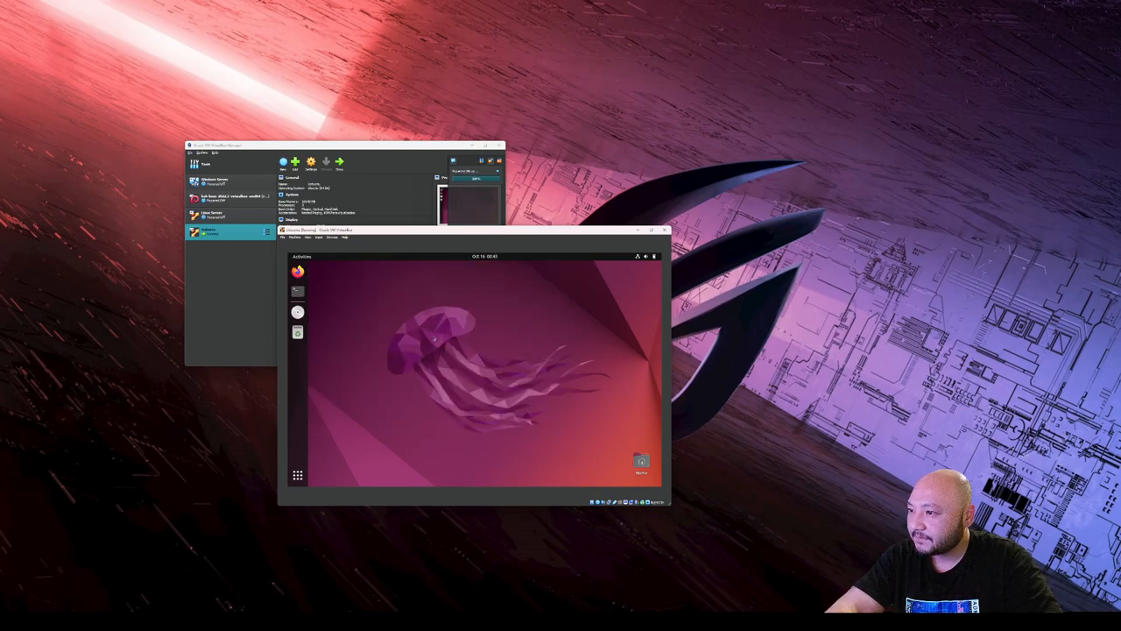
Insert the Guest Additions disc and run cd commands in a guest terminal to look for it
click(298, 312)
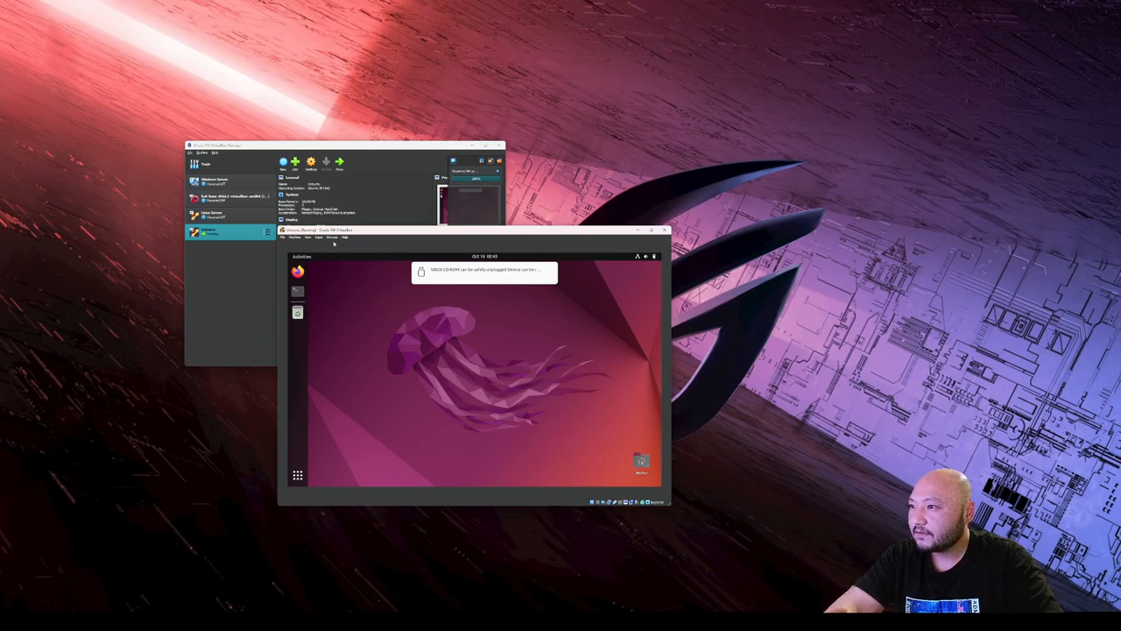
click(332, 238)
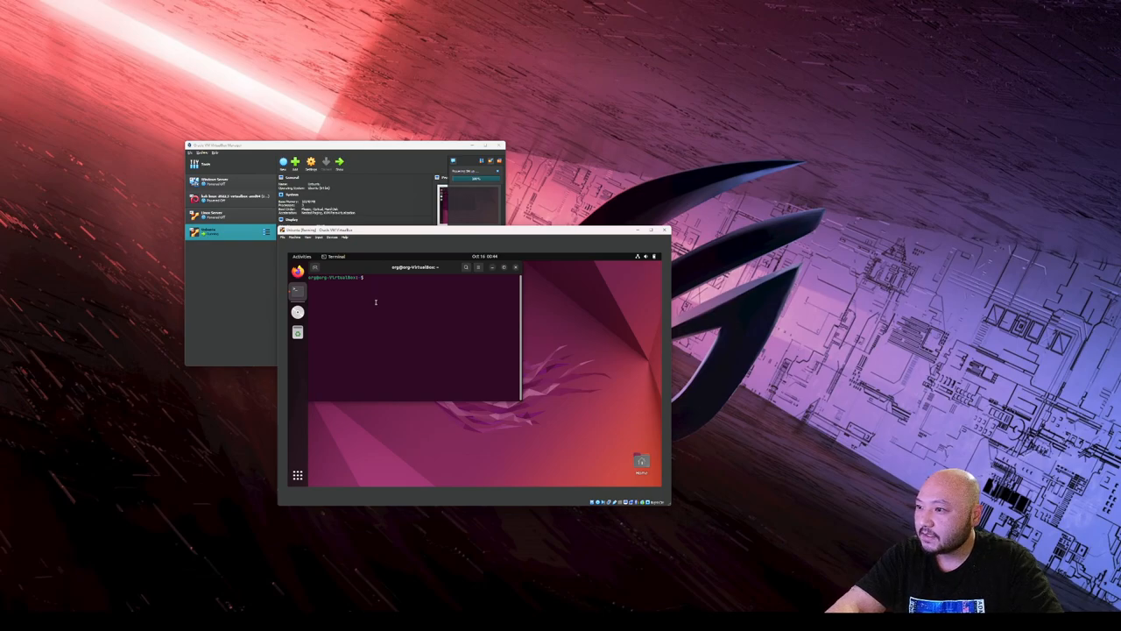
text(cd /us)
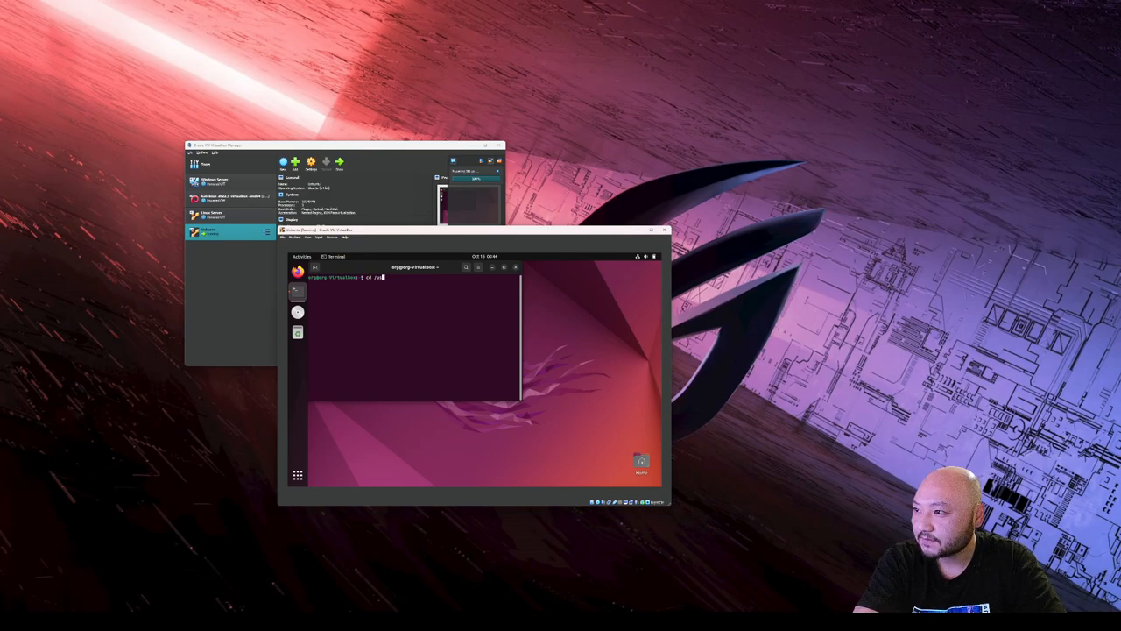
key(BackSpace)
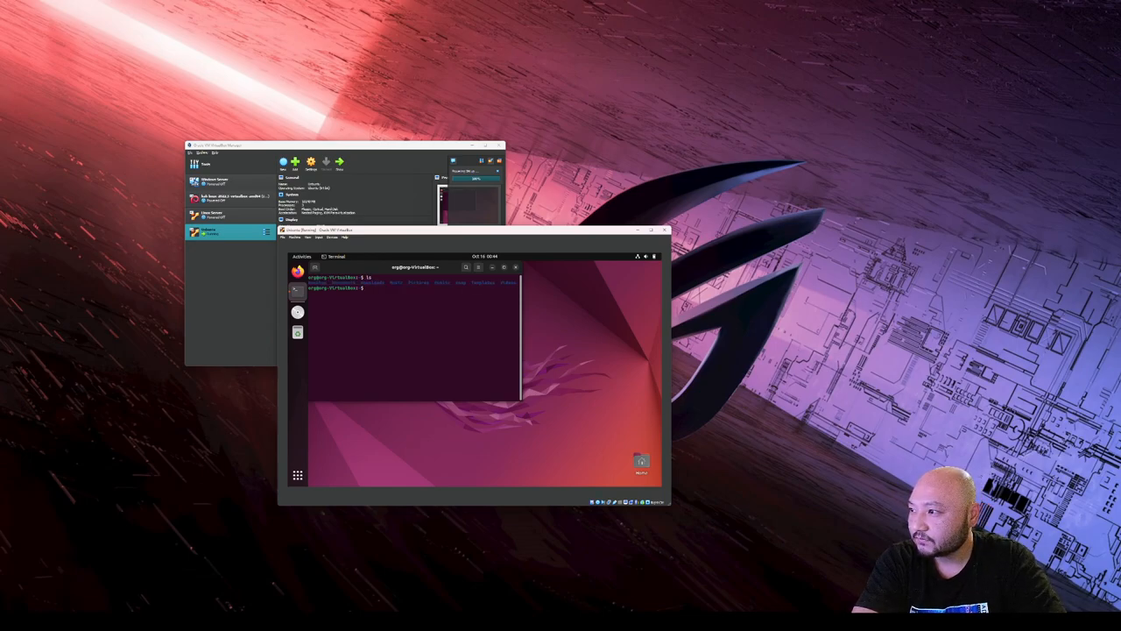
text(cd ..)
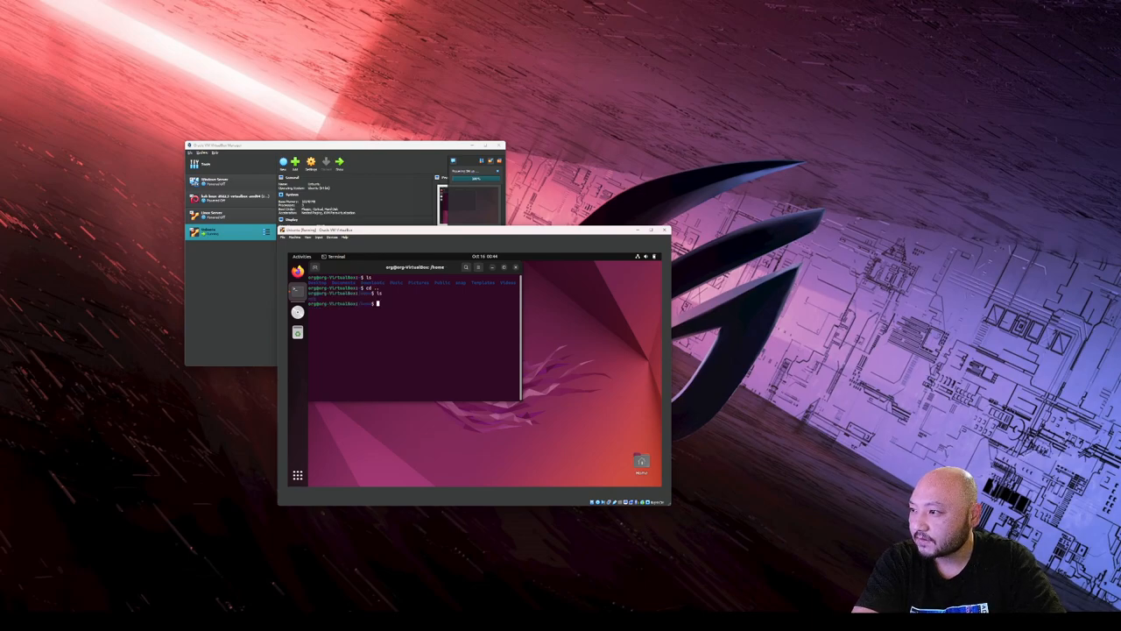
text(c)
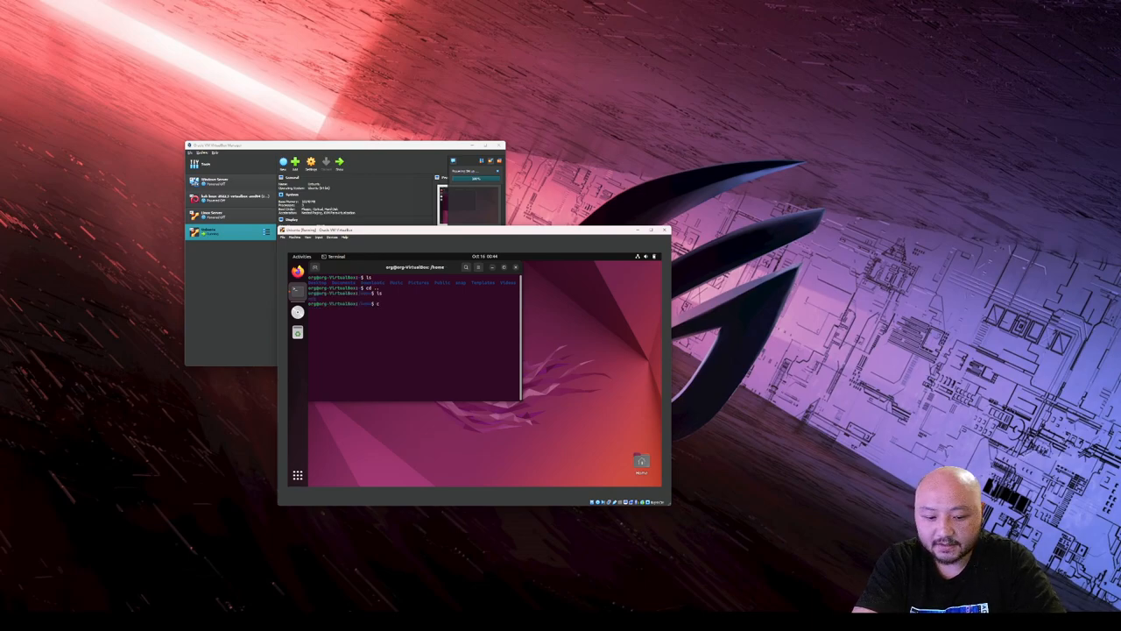
key(Return)
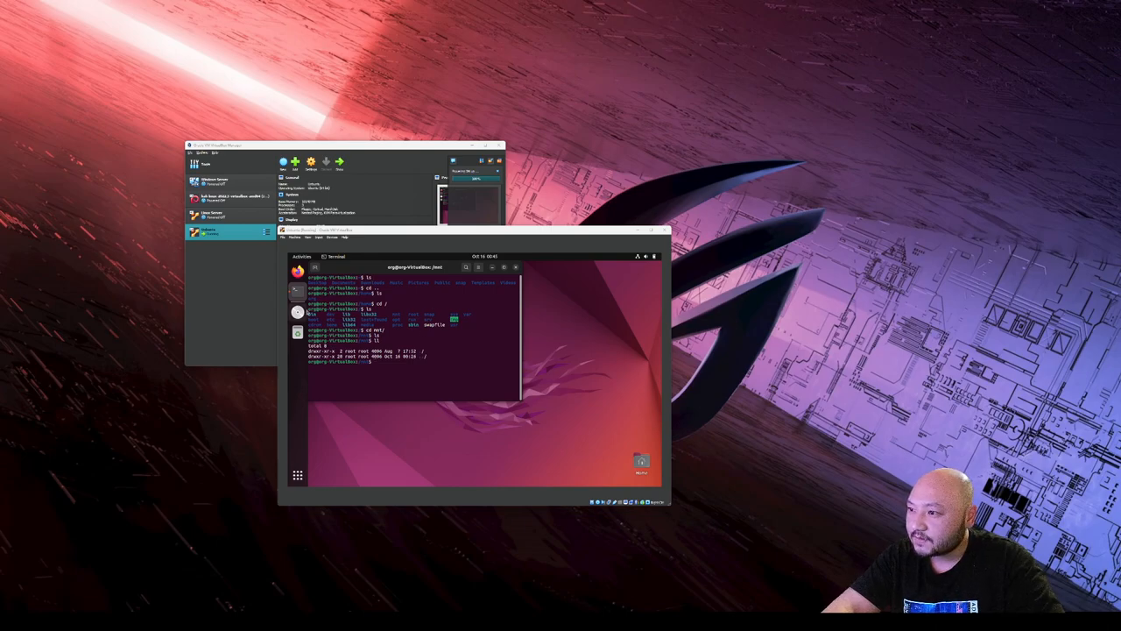
Run ./autorun.sh from a terminal in the disc folder, authenticate, and close the finished installer
right_click(329, 302)
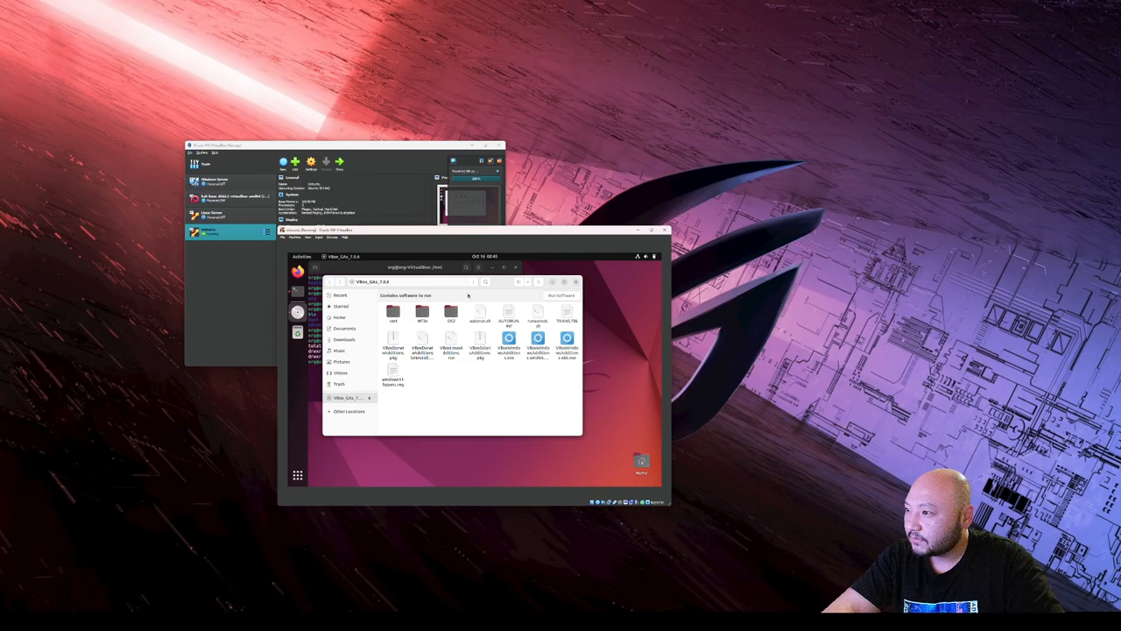
right_click(470, 282)
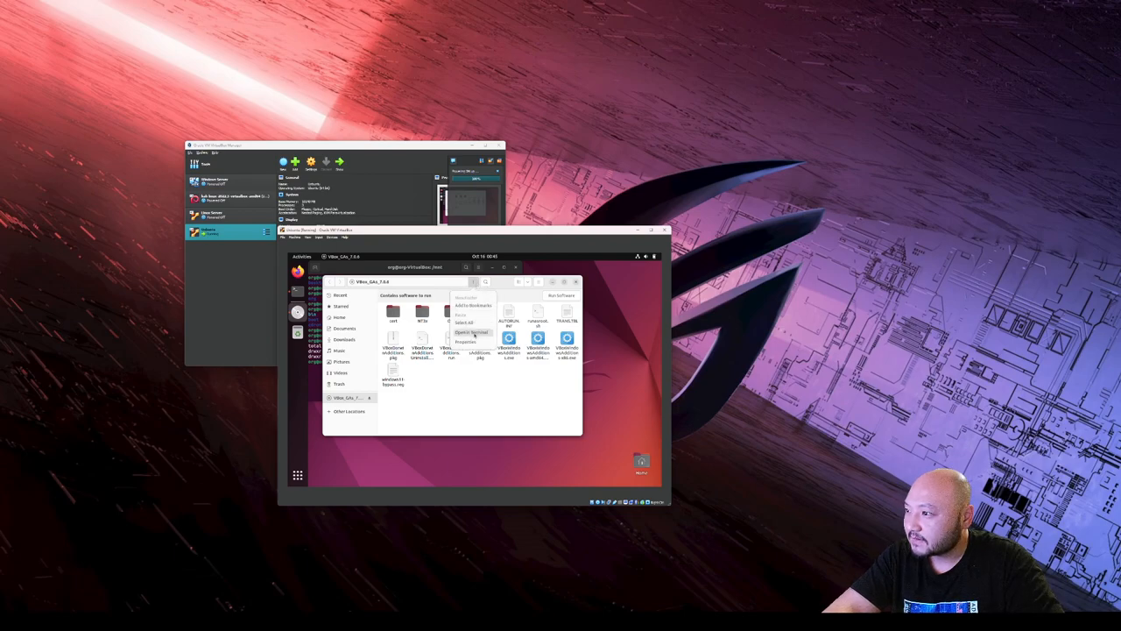
click(467, 331)
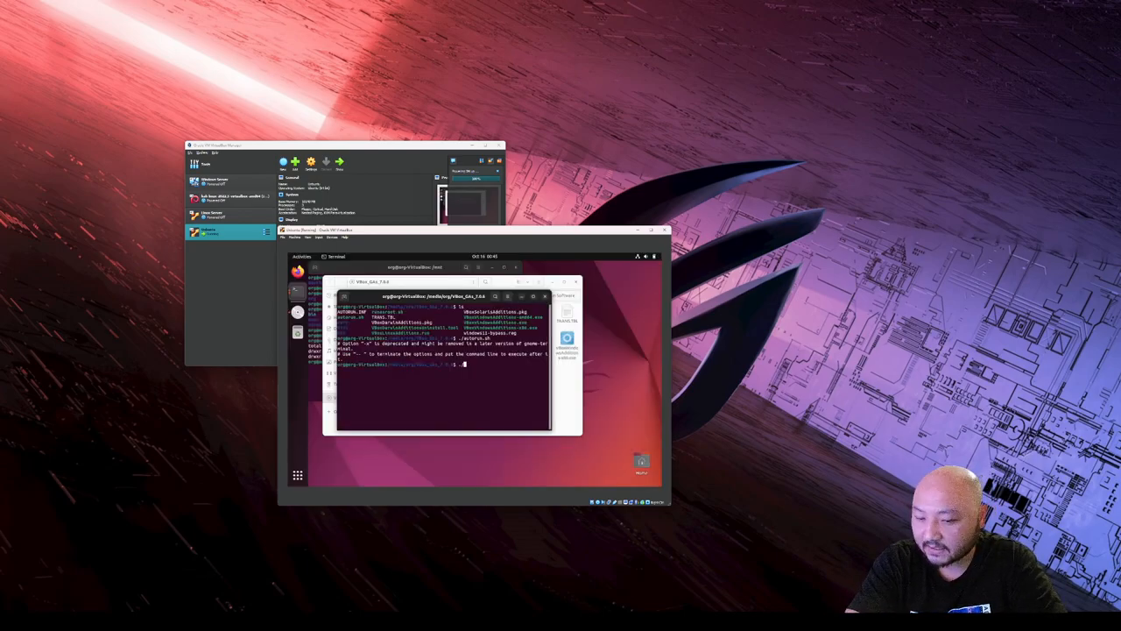
text(./autorus.sh)
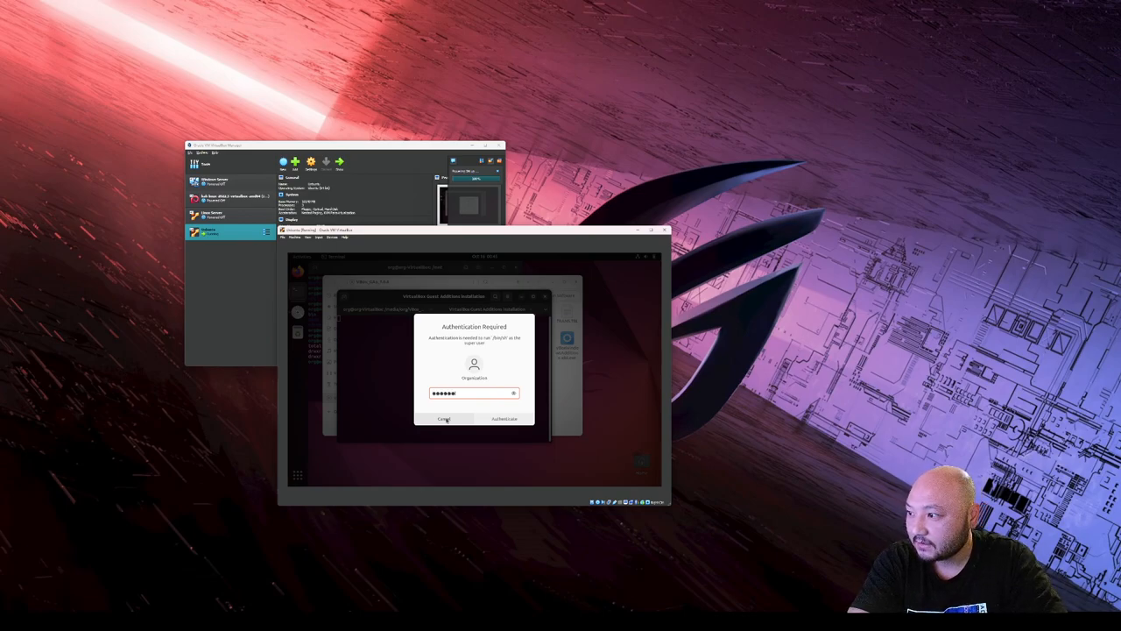
click(504, 419)
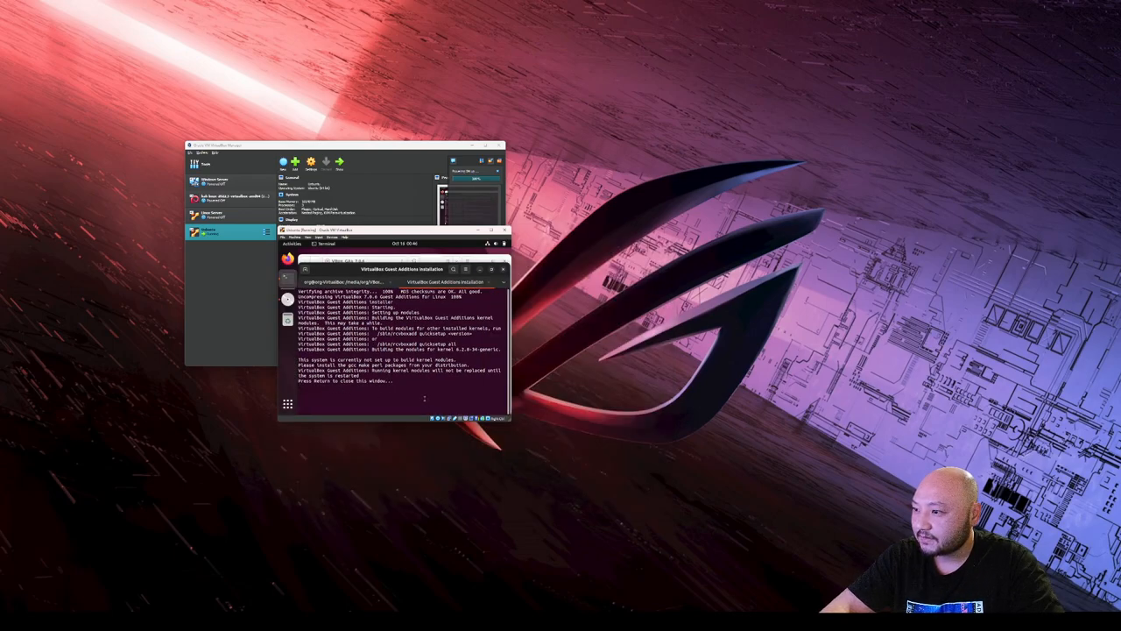
key(Return)
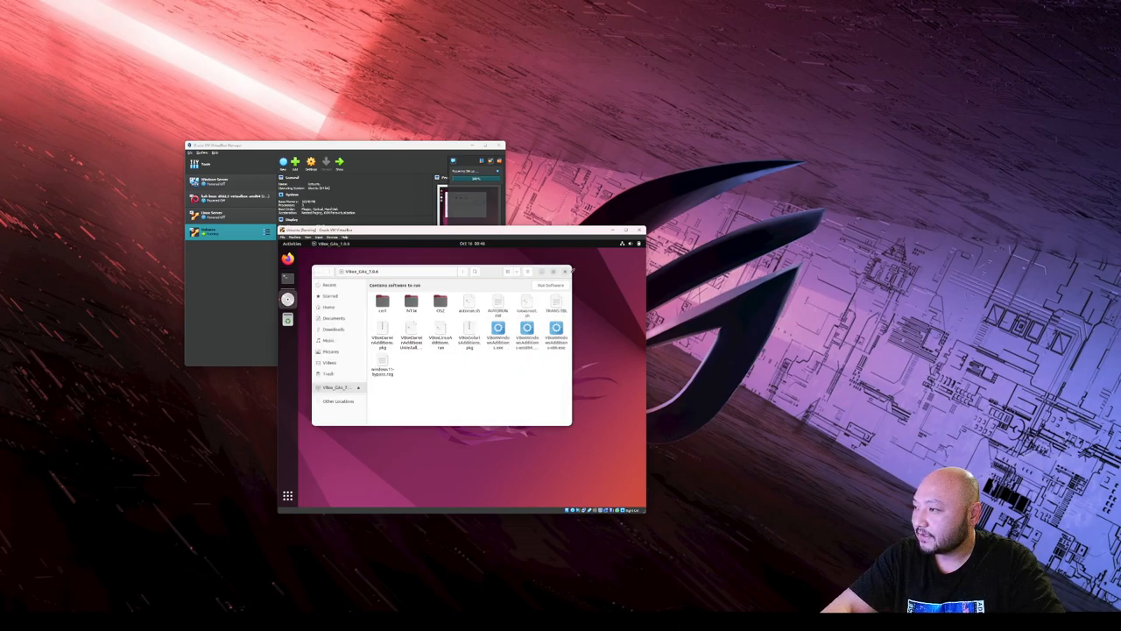
Close the disc file browser and power off the Ubuntu guest from its system menu
click(568, 271)
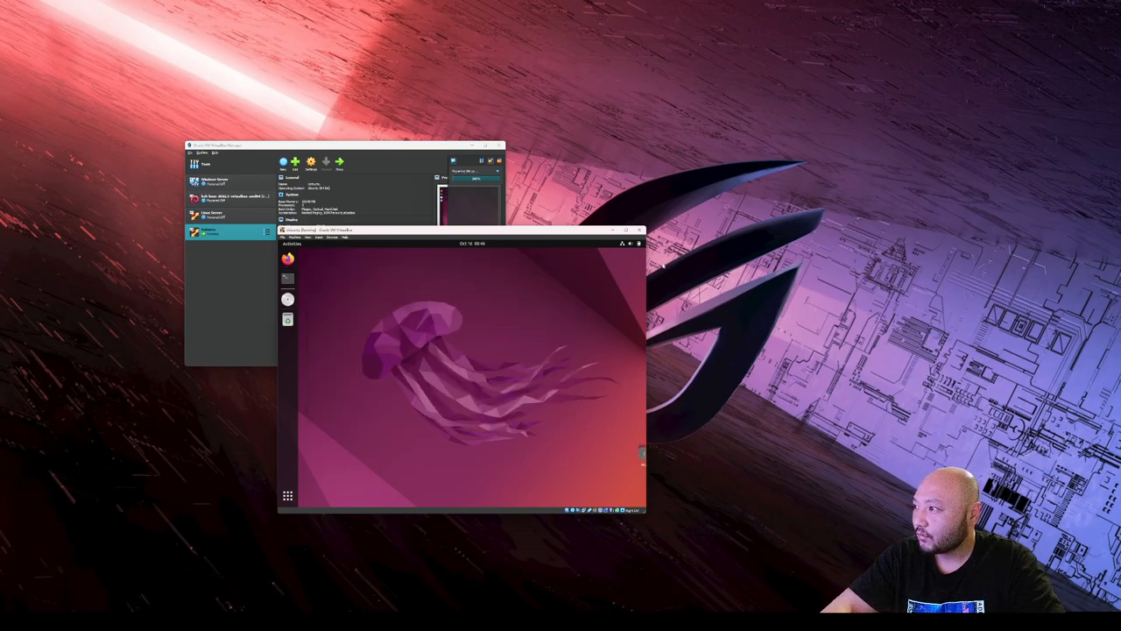
click(629, 244)
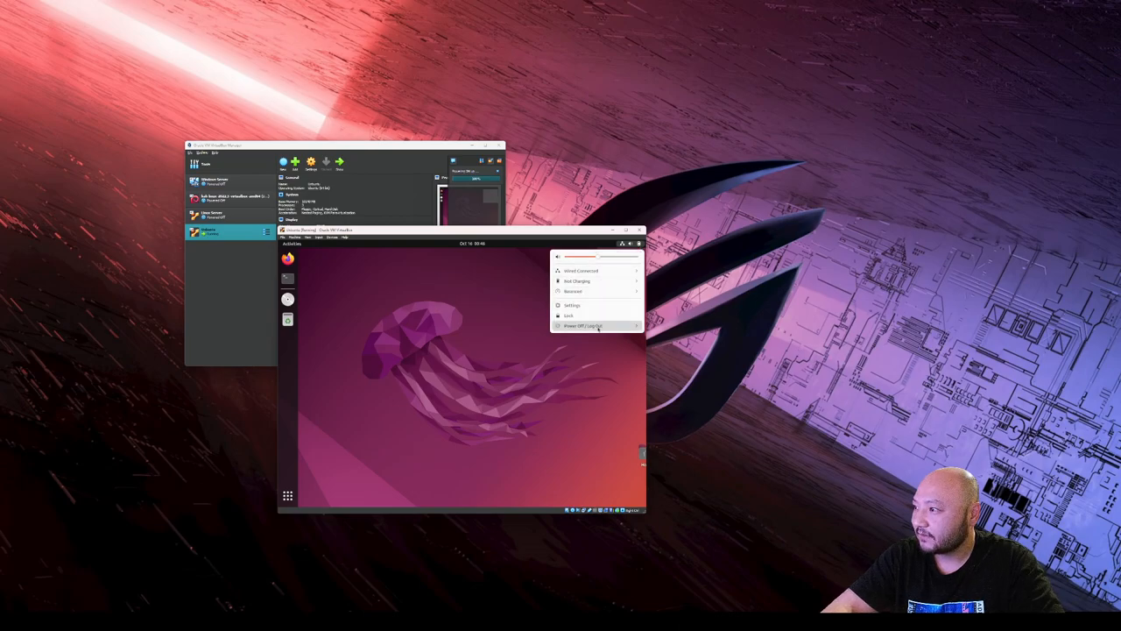
click(581, 325)
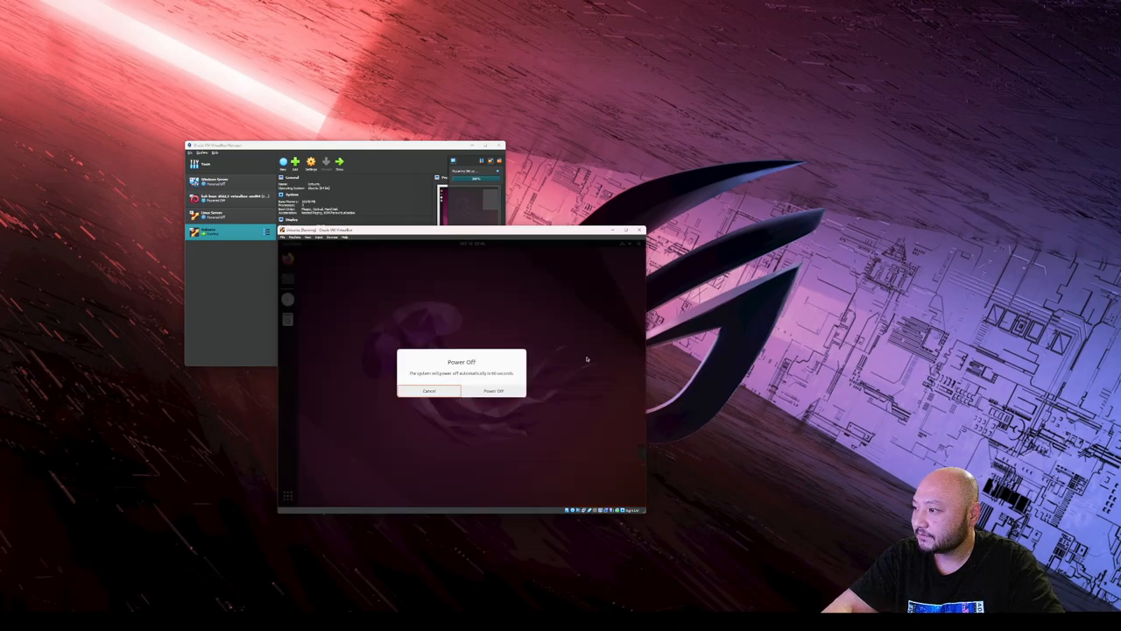
click(493, 391)
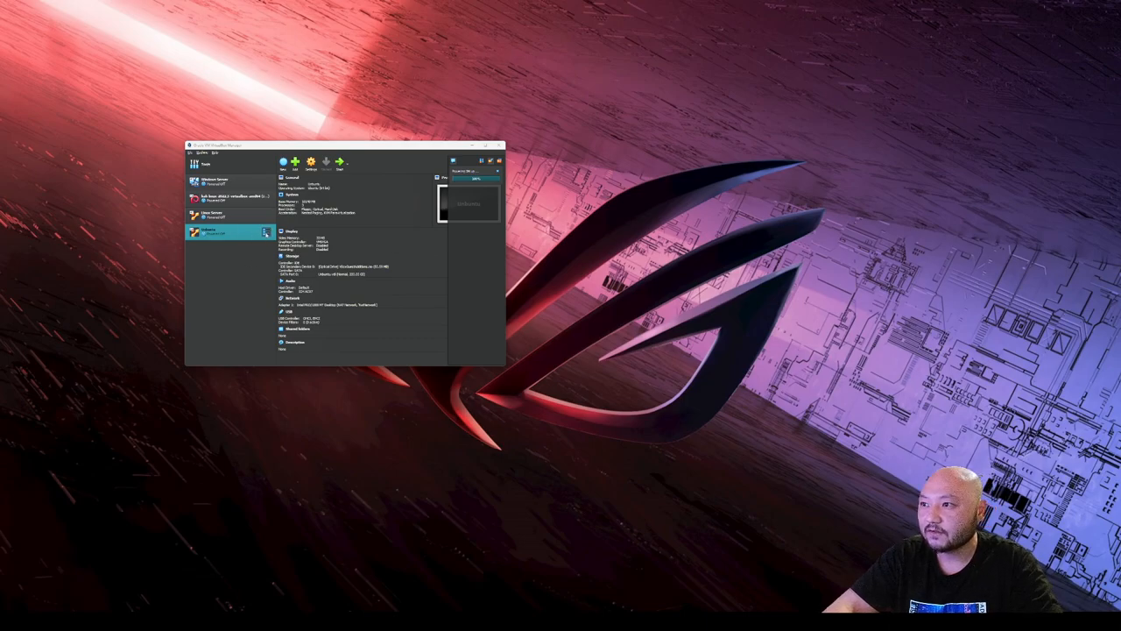
Show the Ubuntu VM's snapshots, then take a snapshot named 'Update' of the next VM
right_click(223, 232)
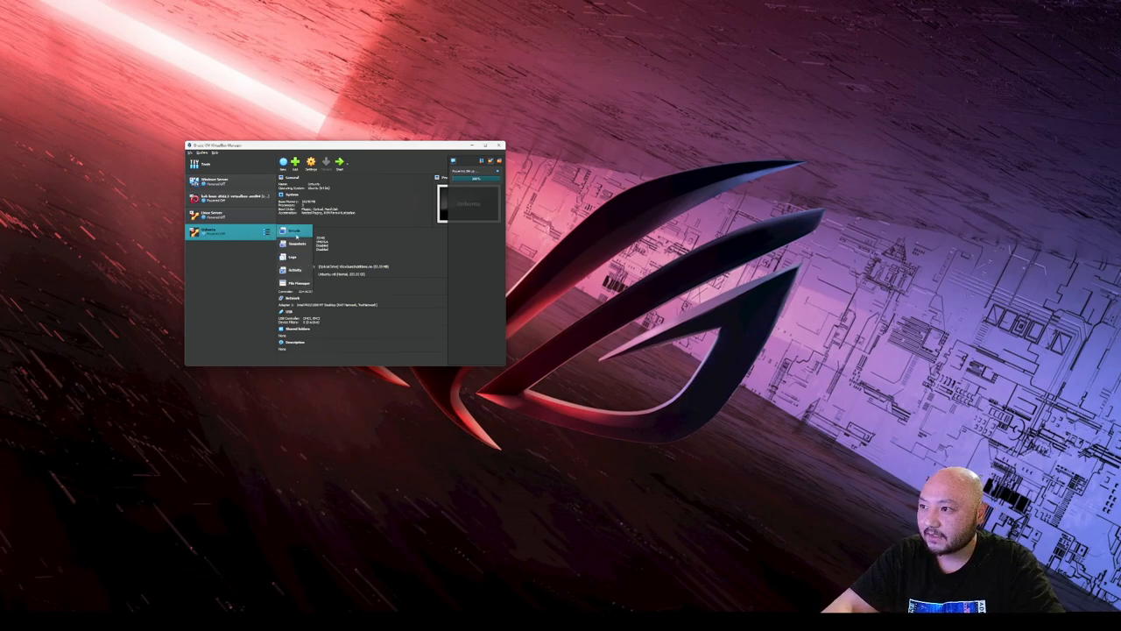
click(296, 243)
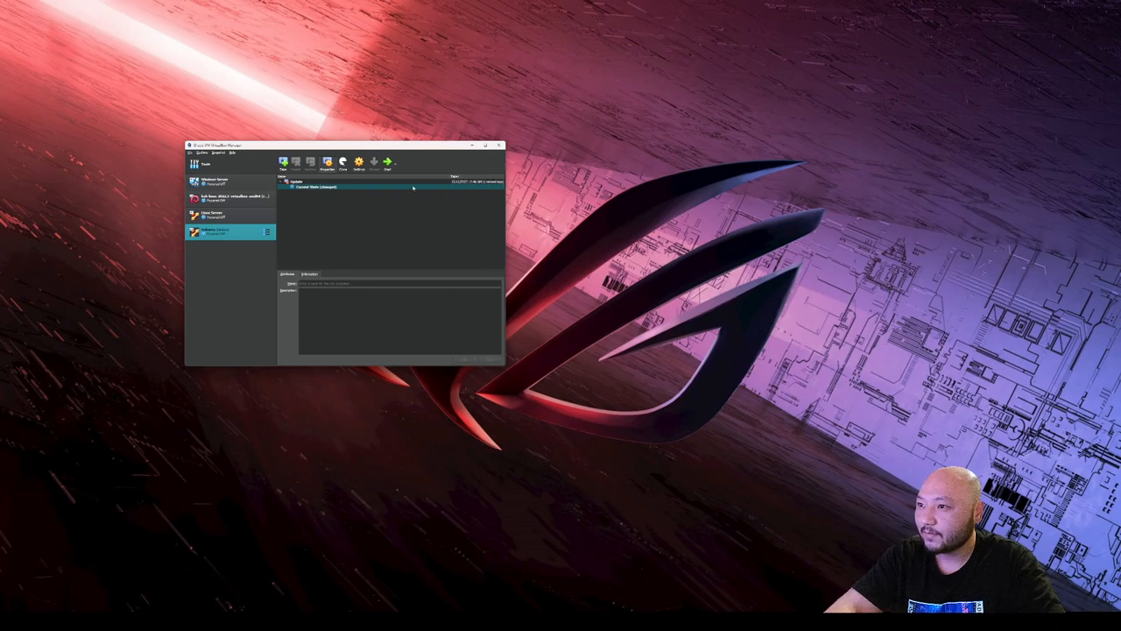
click(215, 217)
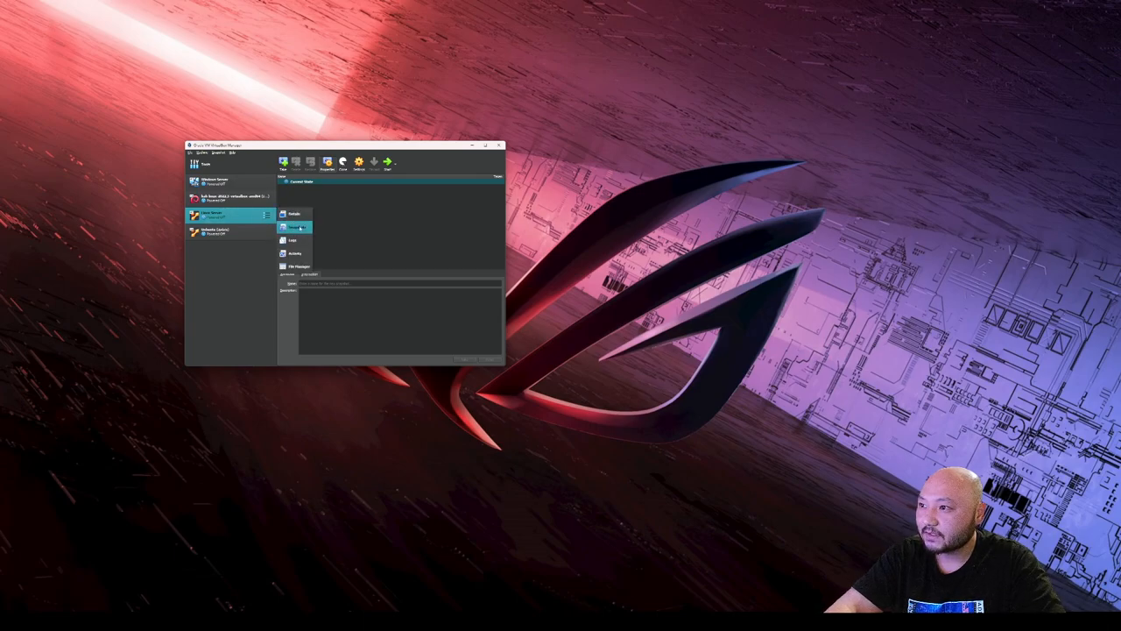
click(295, 227)
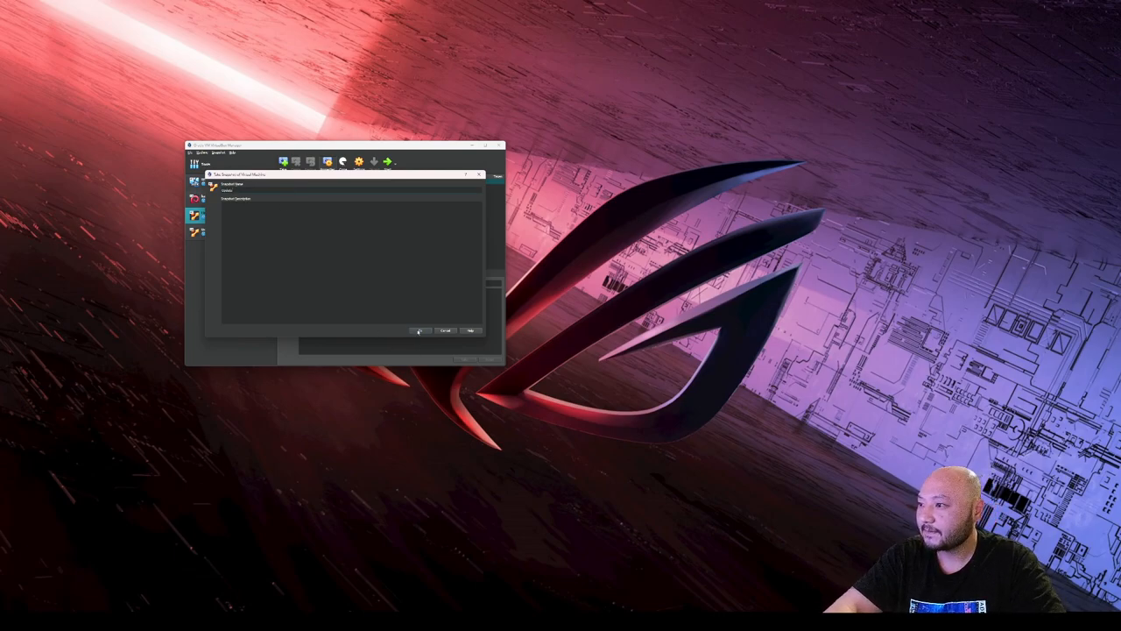
click(421, 331)
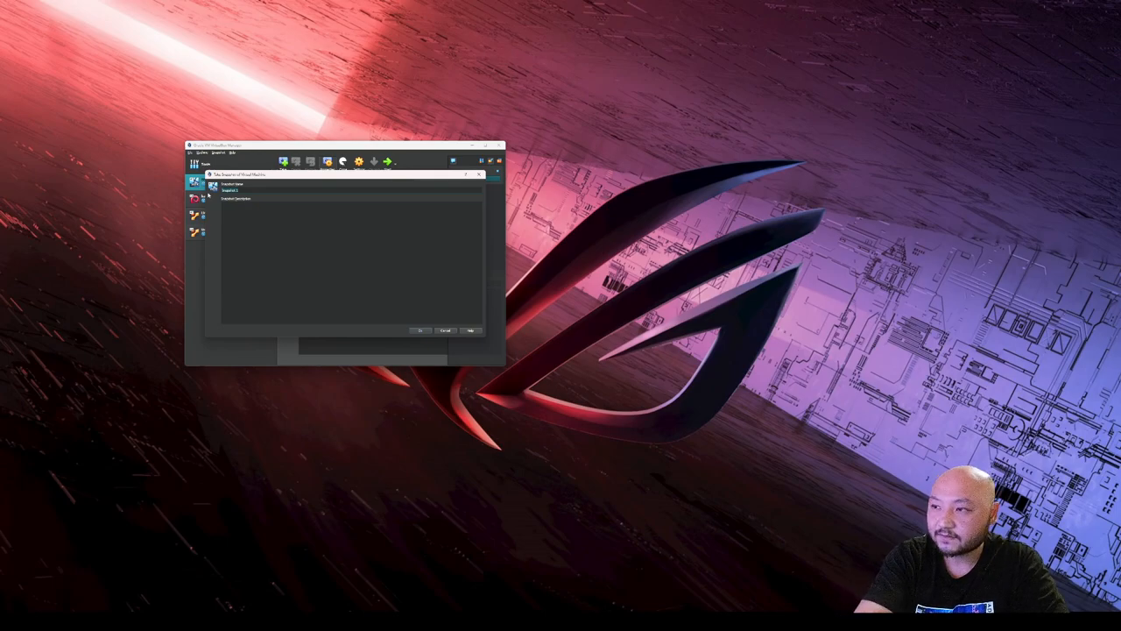
text(Updated)
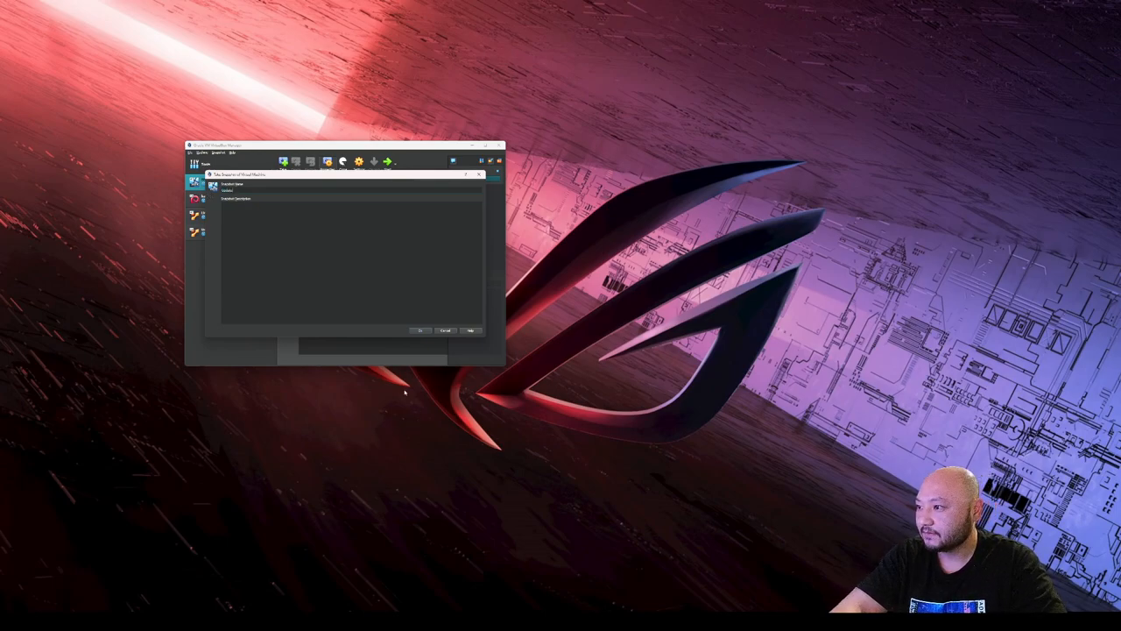